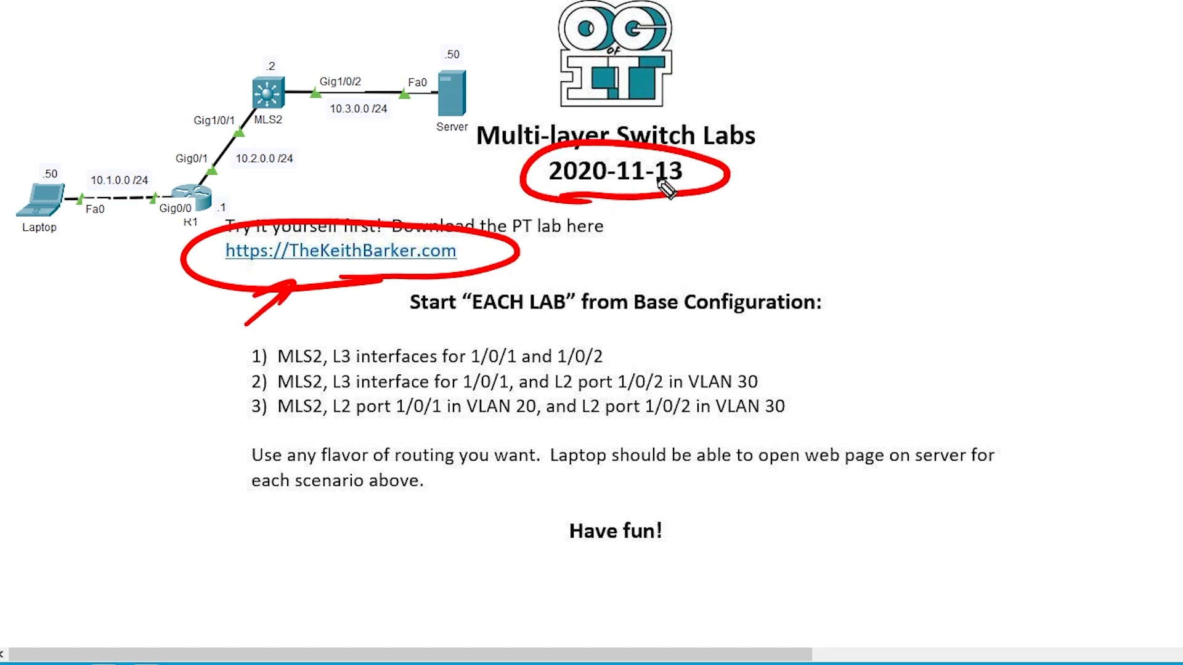
- Bring up MLS2's CLI and run show ip interface brief, listing unaddressed ports
left_click_drag(256, 381, 754, 385)
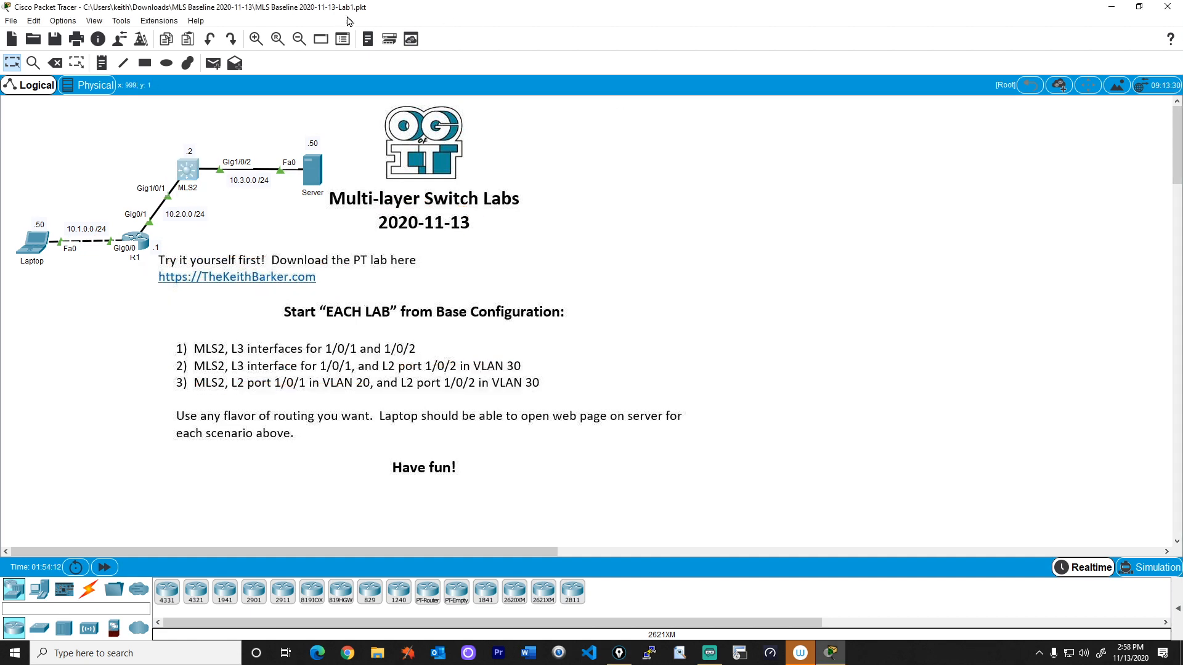
mouse_move(191, 178)
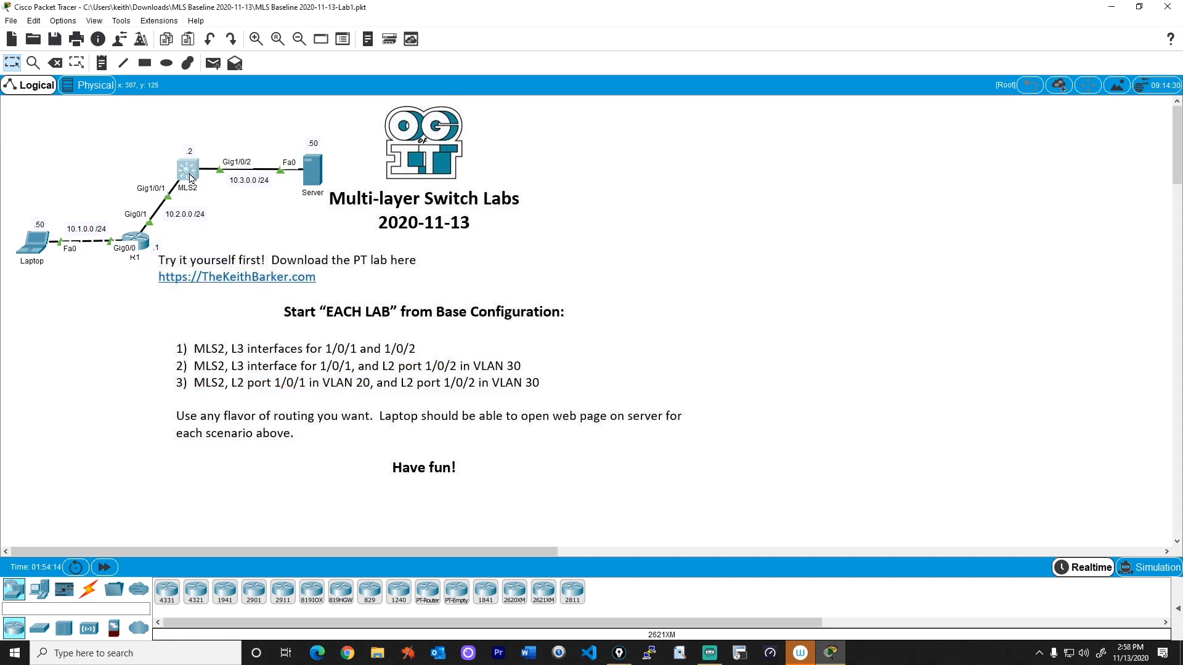
double_click(187, 170)
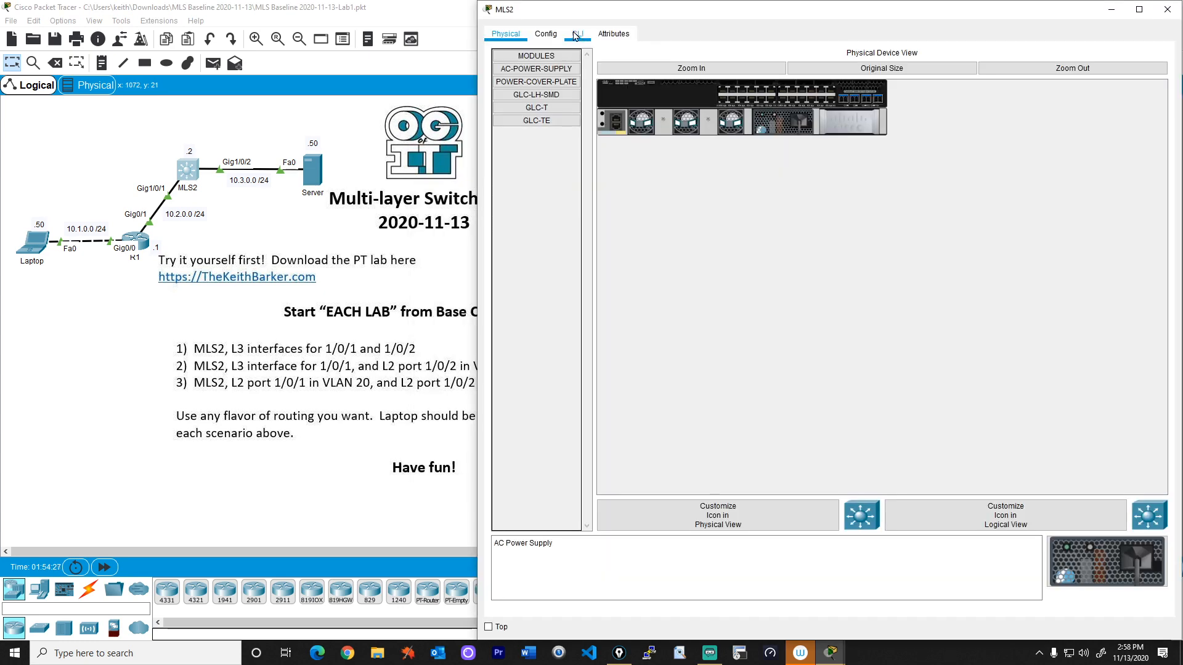
left_click(576, 33)
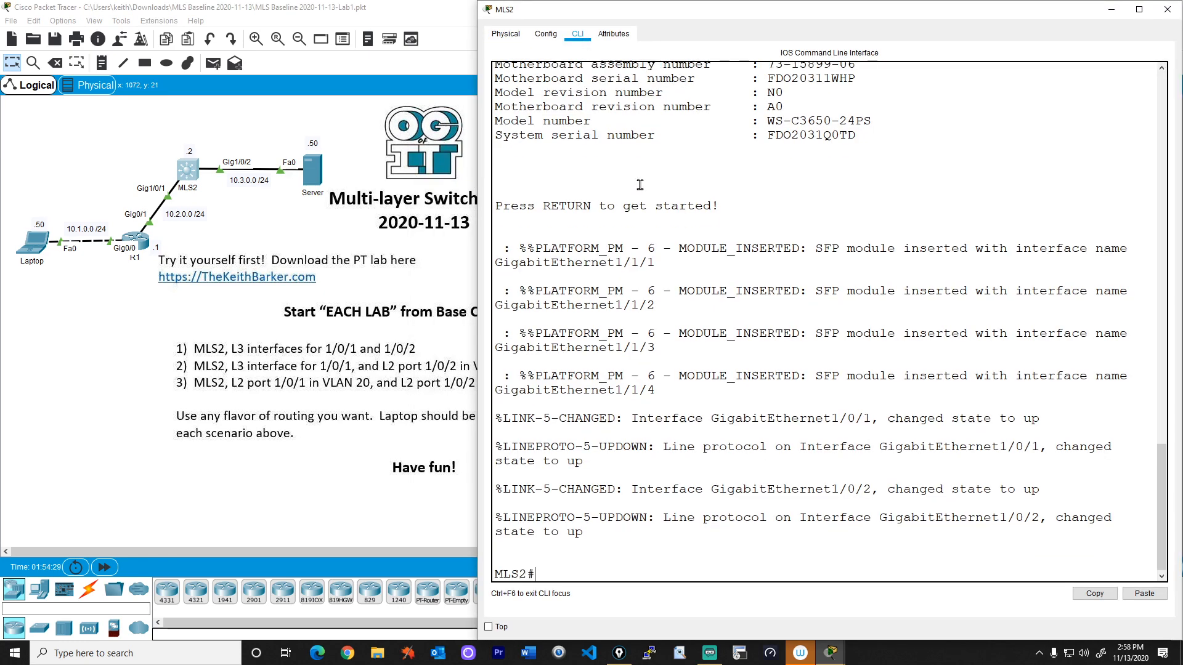
type("show ip int brief")
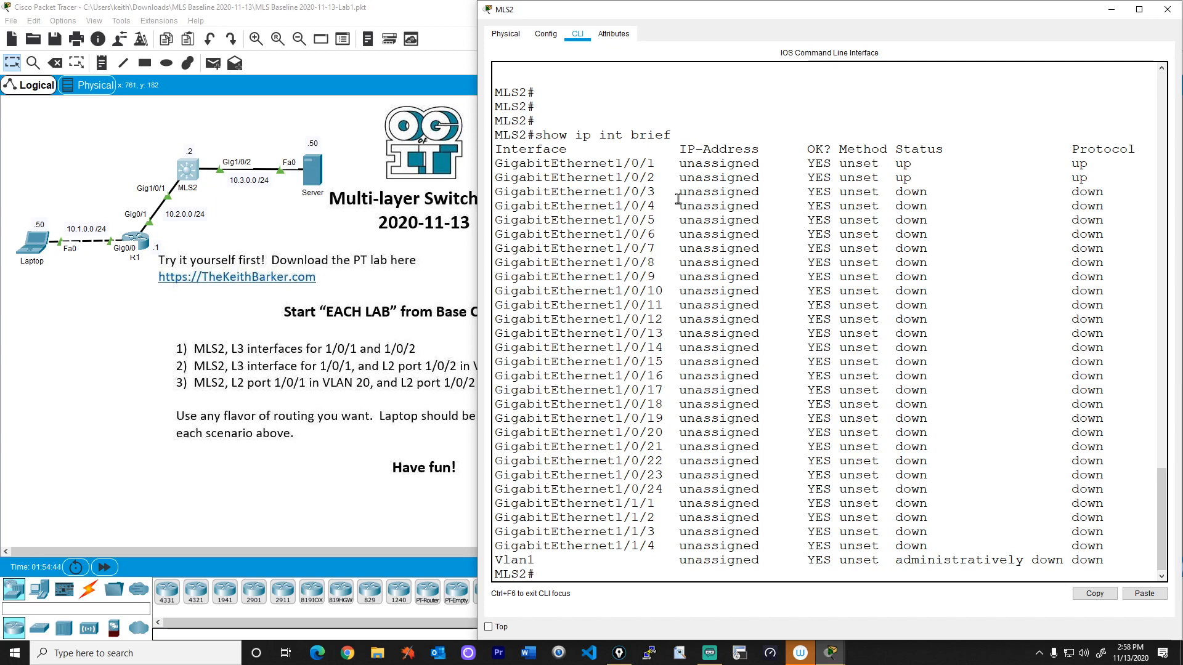
- Make Gig1/0/1 a routed port (no switchport) with 10.2.0.2 255.255.255.0
type("conf t")
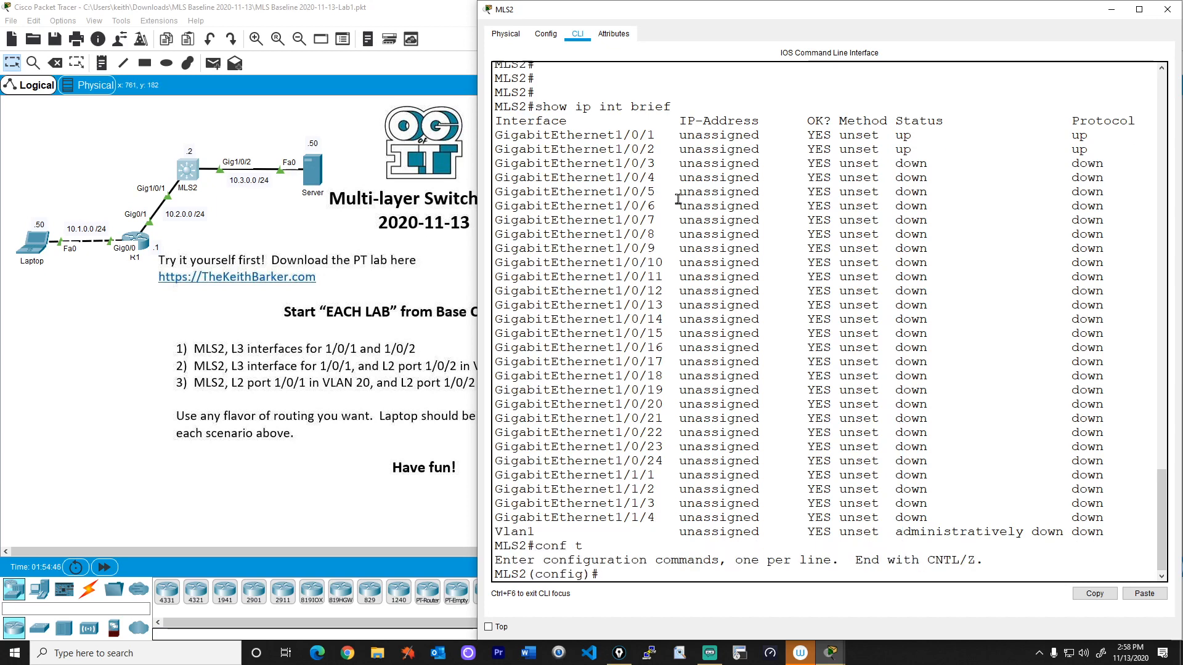
type("int")
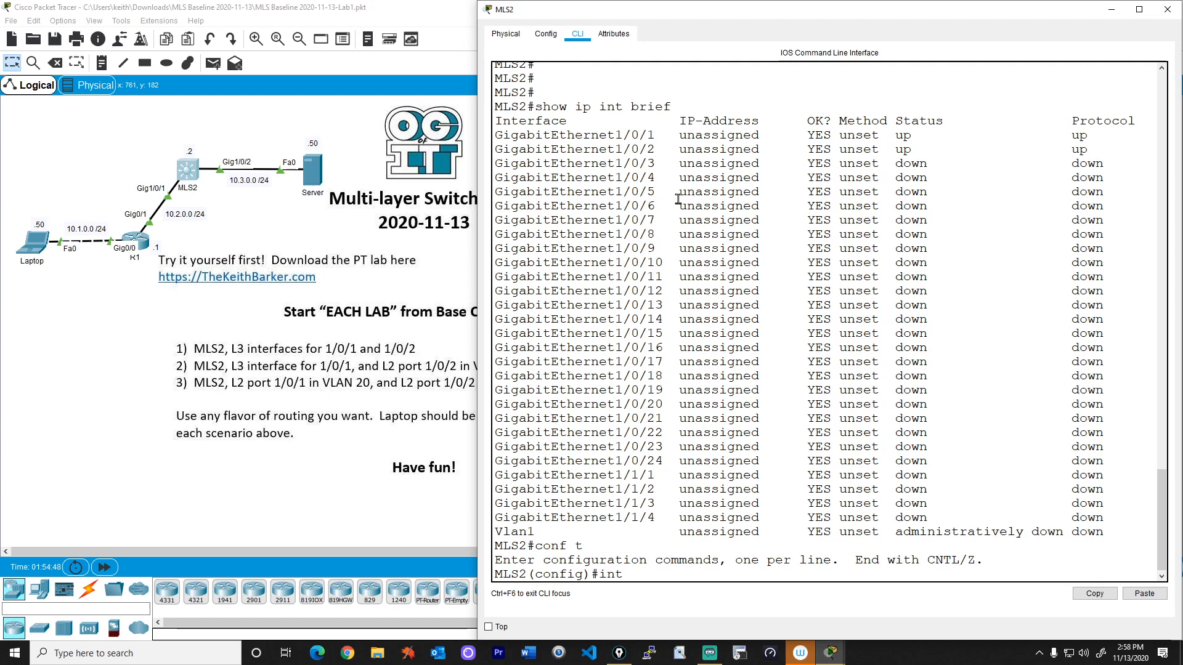
type("gig 1/0")
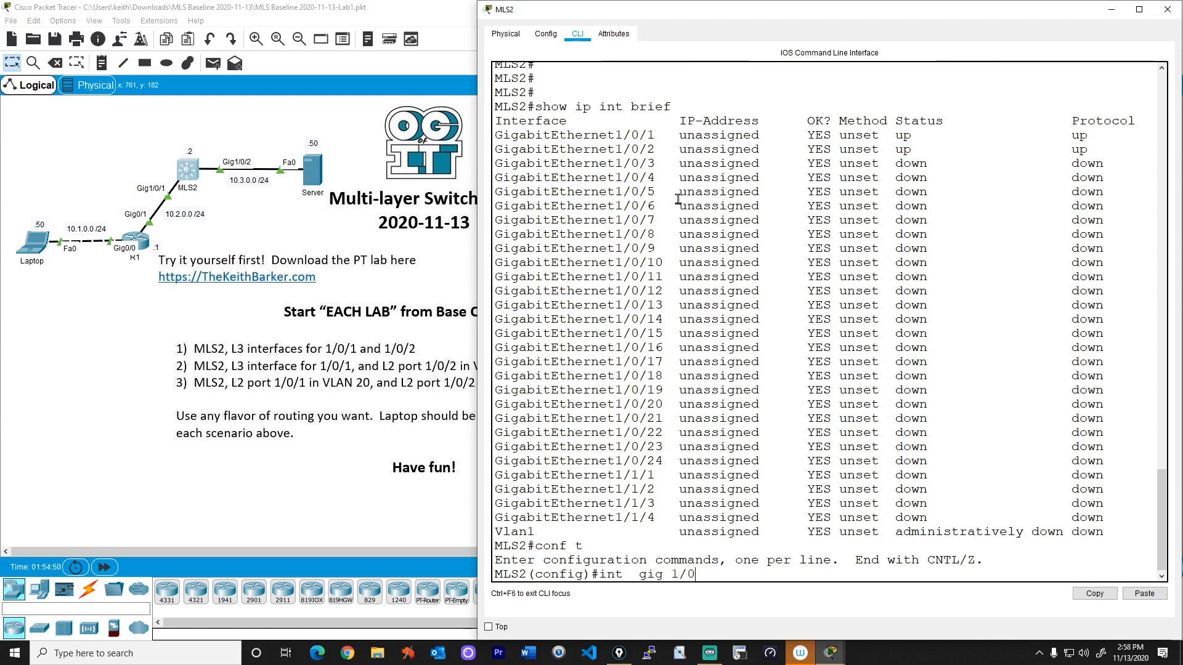
type("no shw")
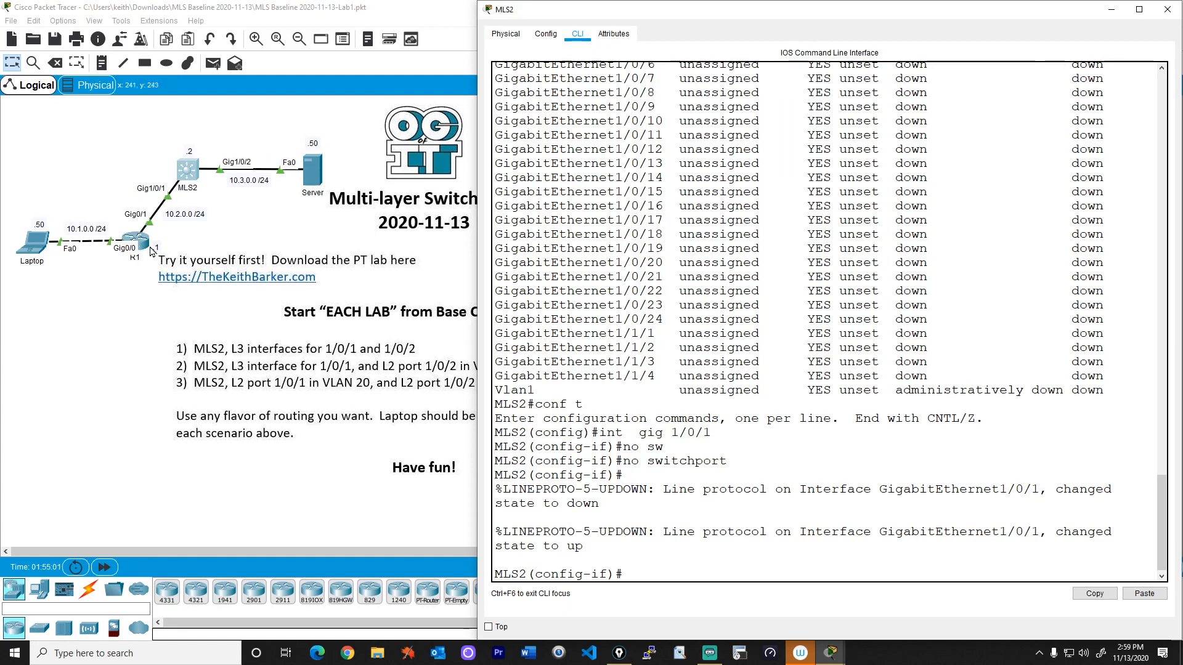
mouse_move(871, 366)
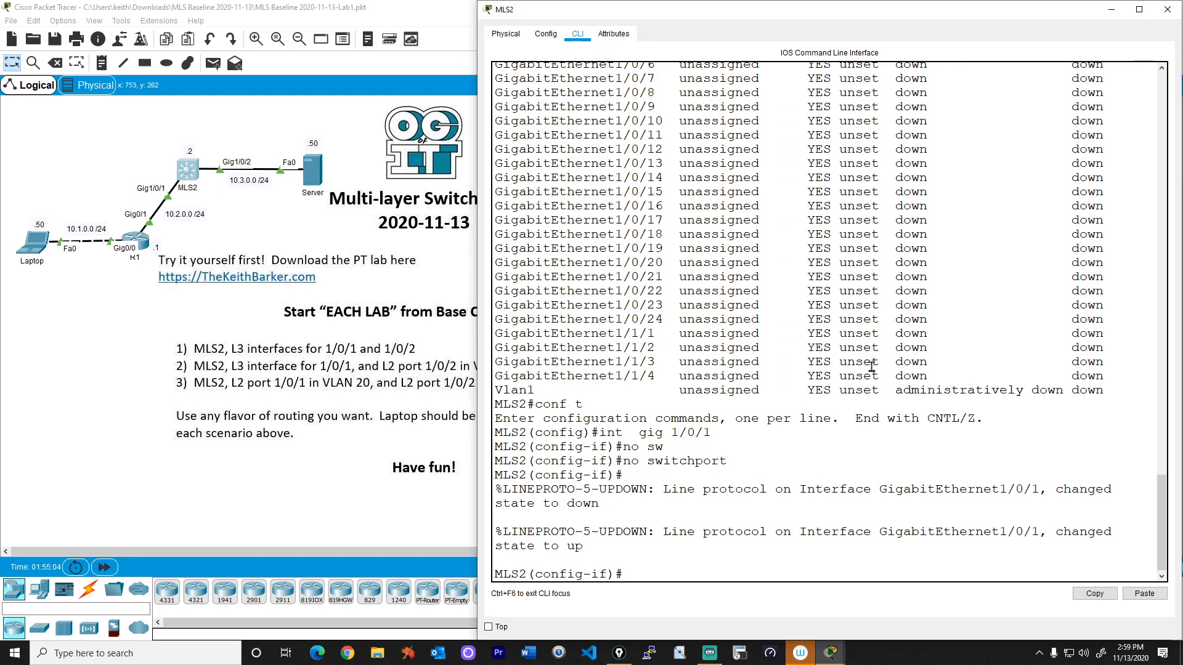
mouse_move(180, 195)
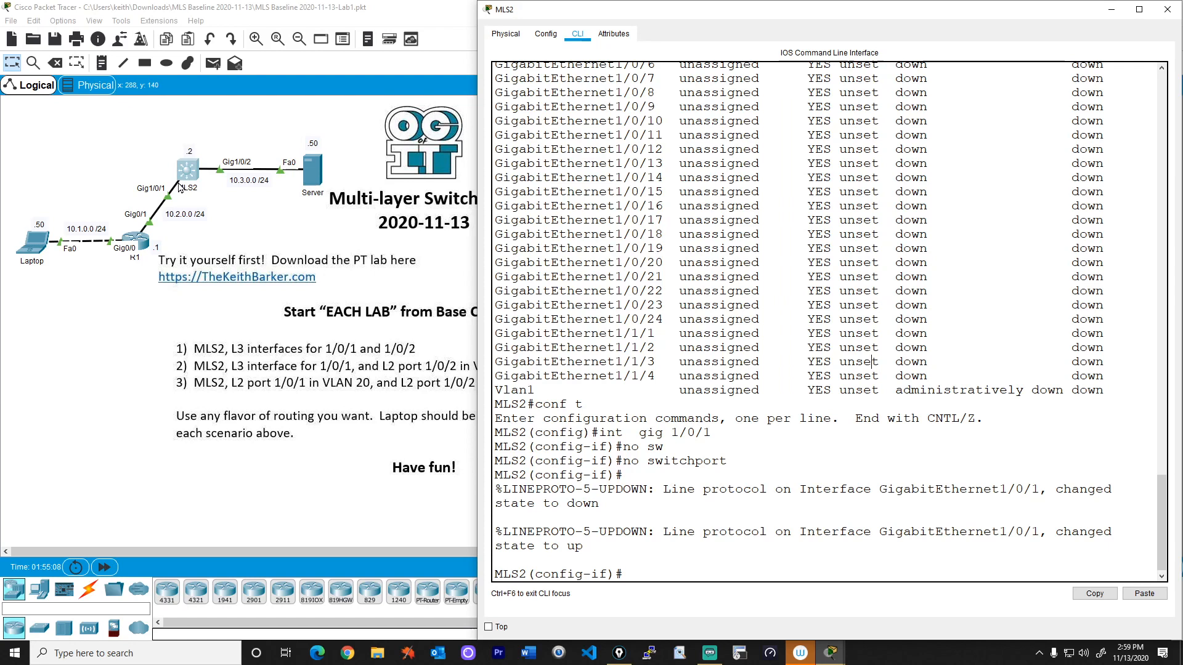
type("ip address 10.2.0.2")
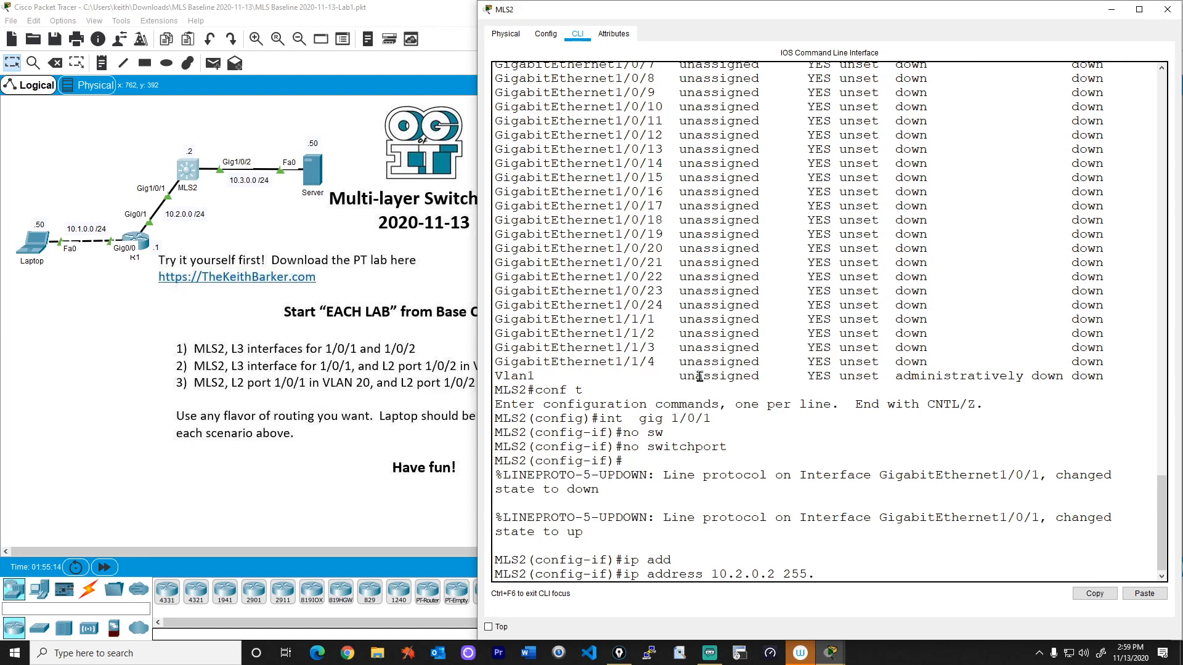
type("255.255.255.0")
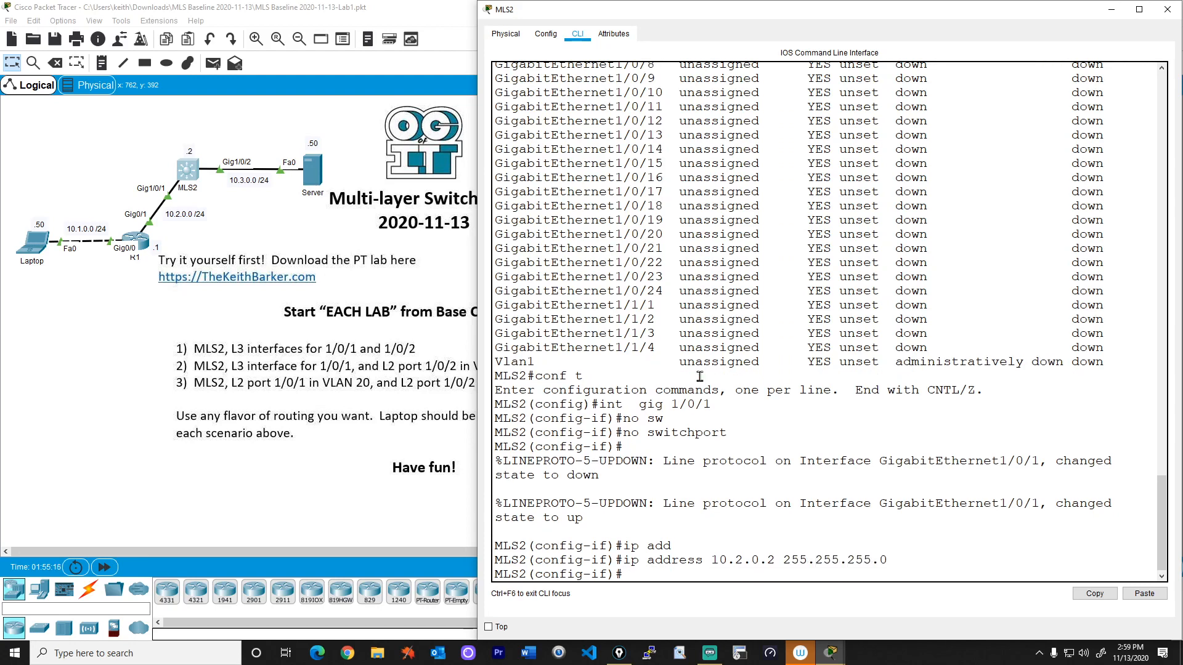
type("exit")
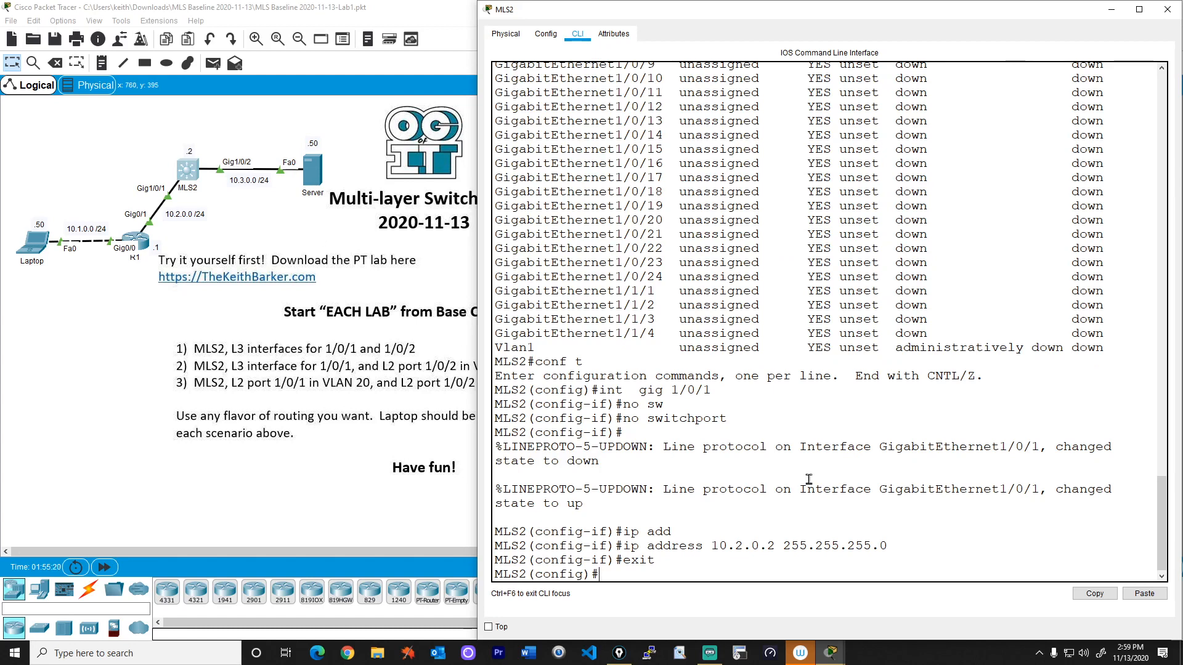
- Make Gig1/0/2 a routed port with address 10.3.0.2 255.255.255.0
type("interface gig 1/0/2")
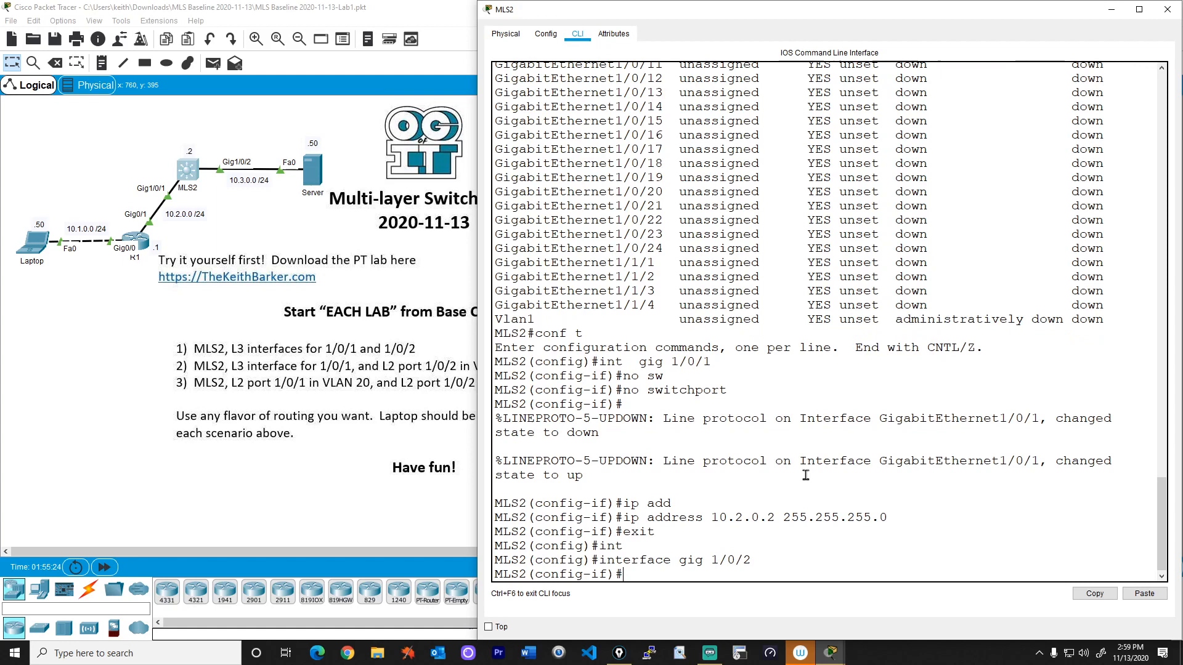
type("no switchport")
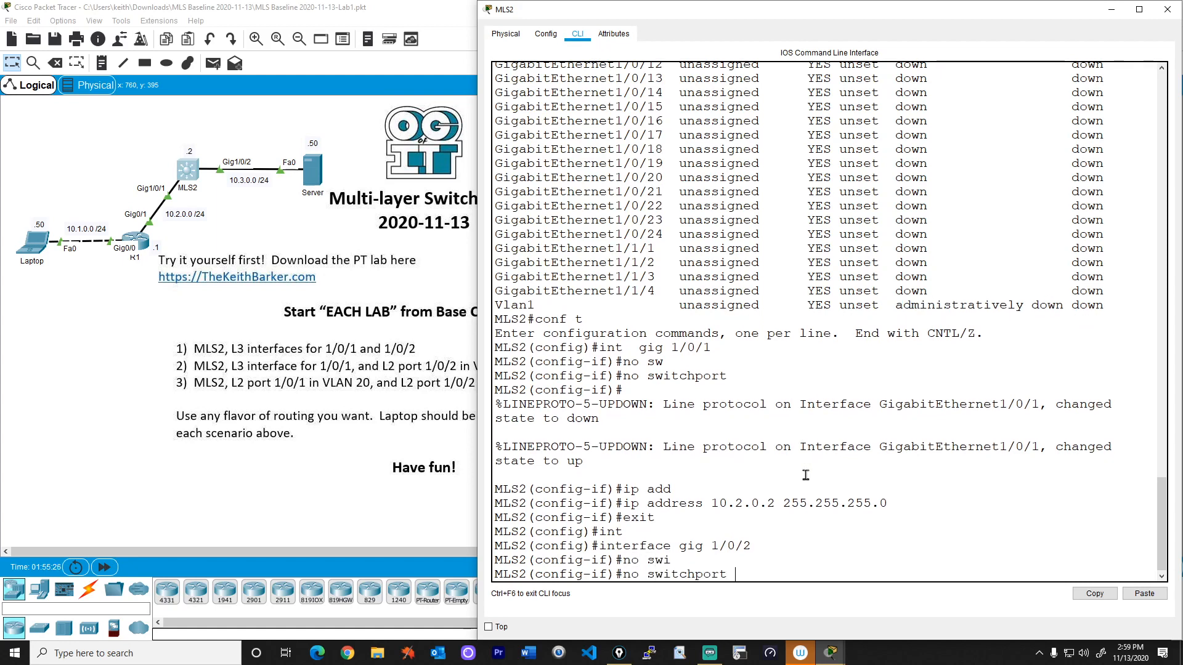
key("enter")
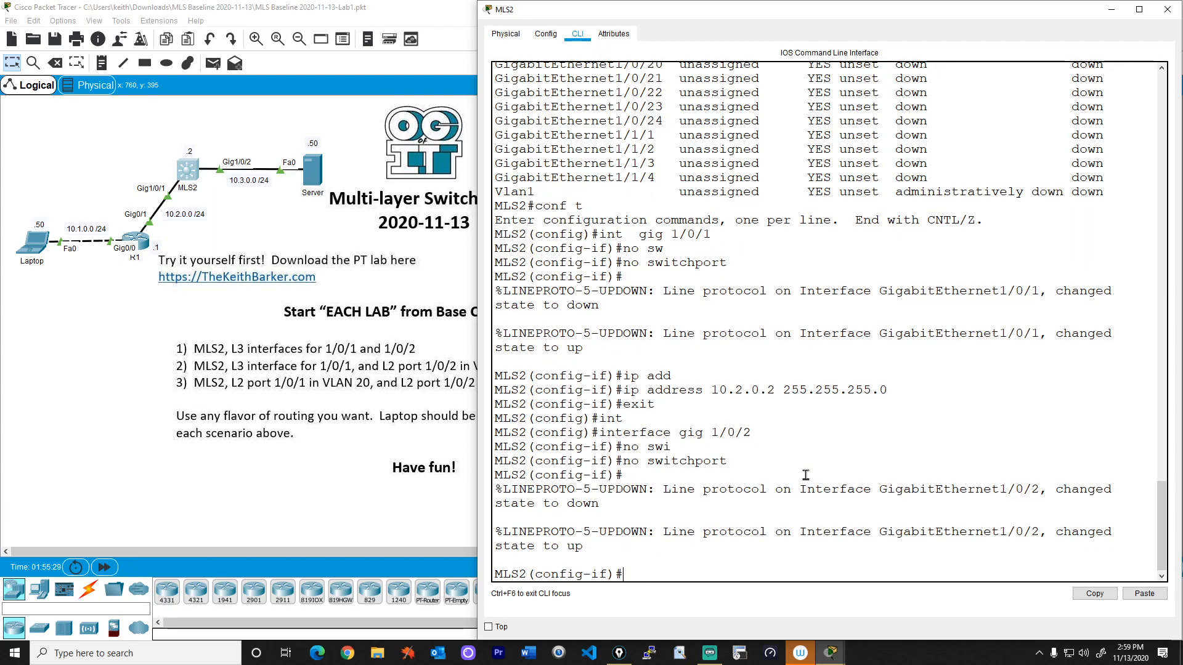
type("ip add 10.3.0.")
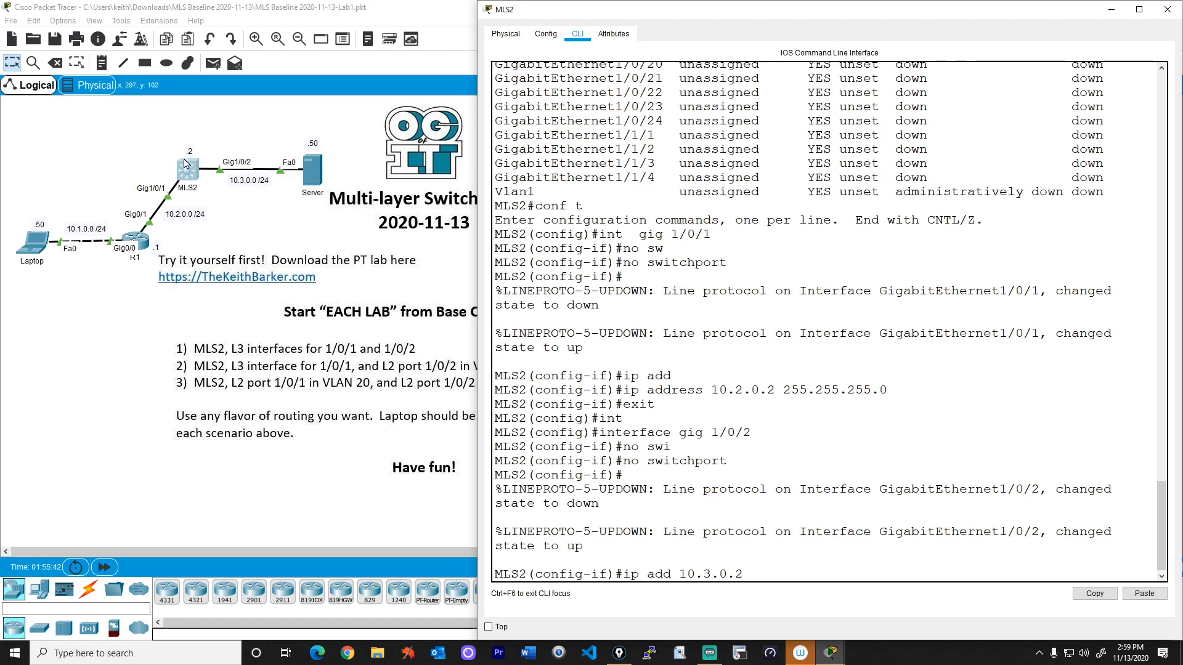
type("2")
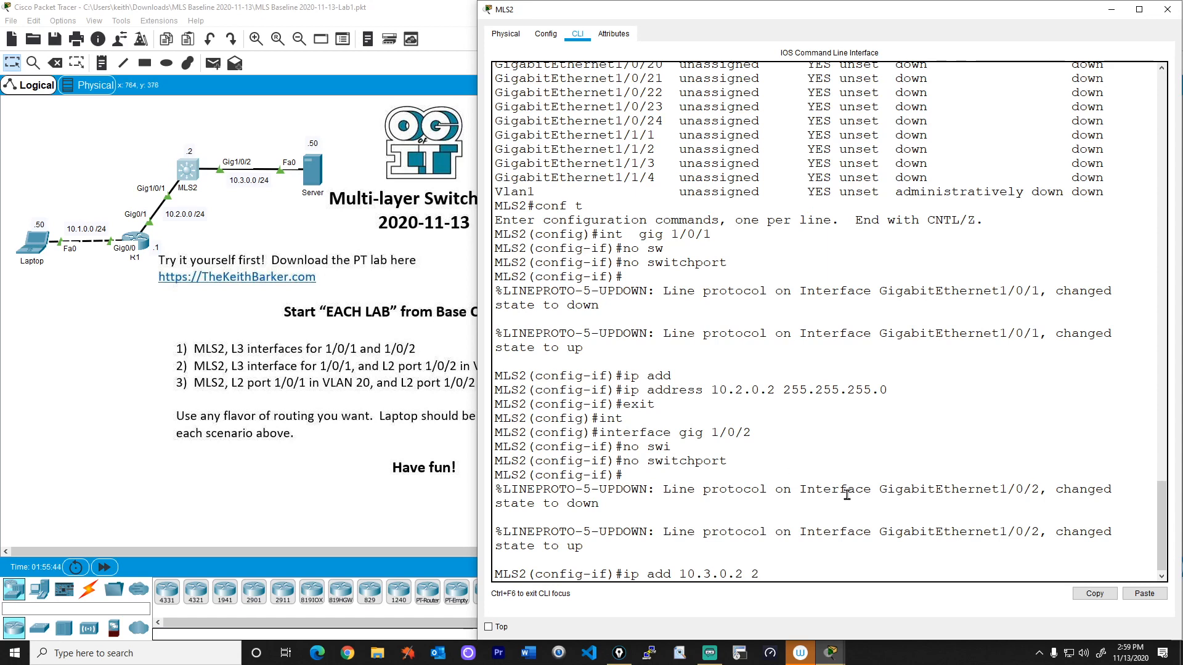
type("55.255.255")
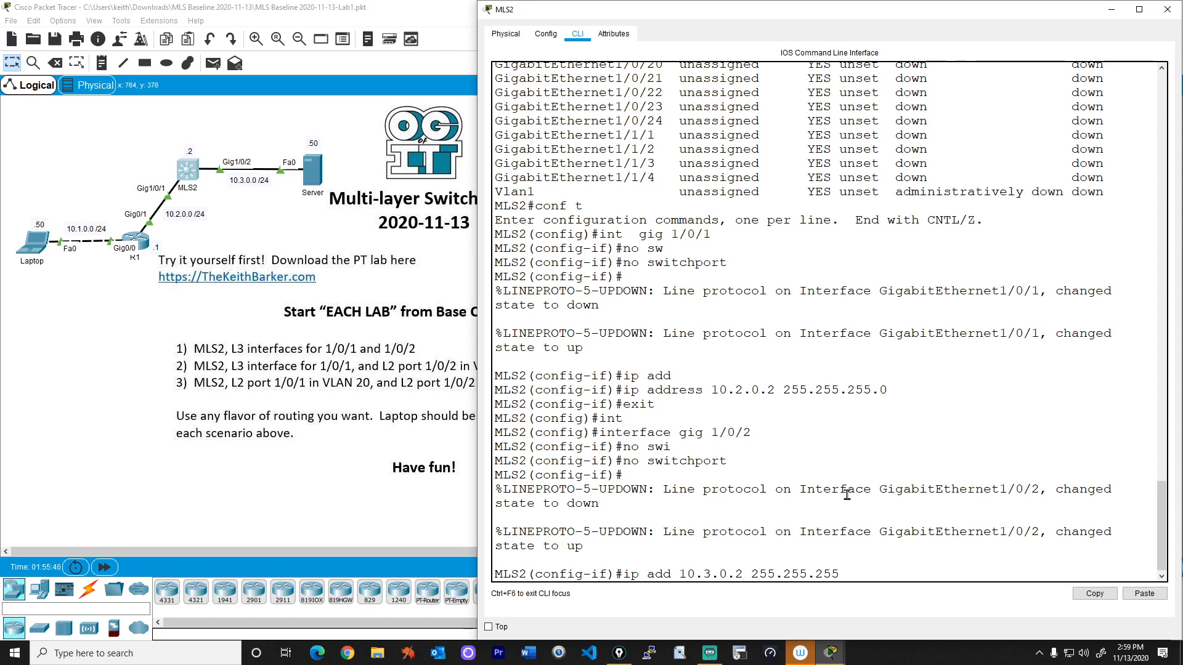
type(".0")
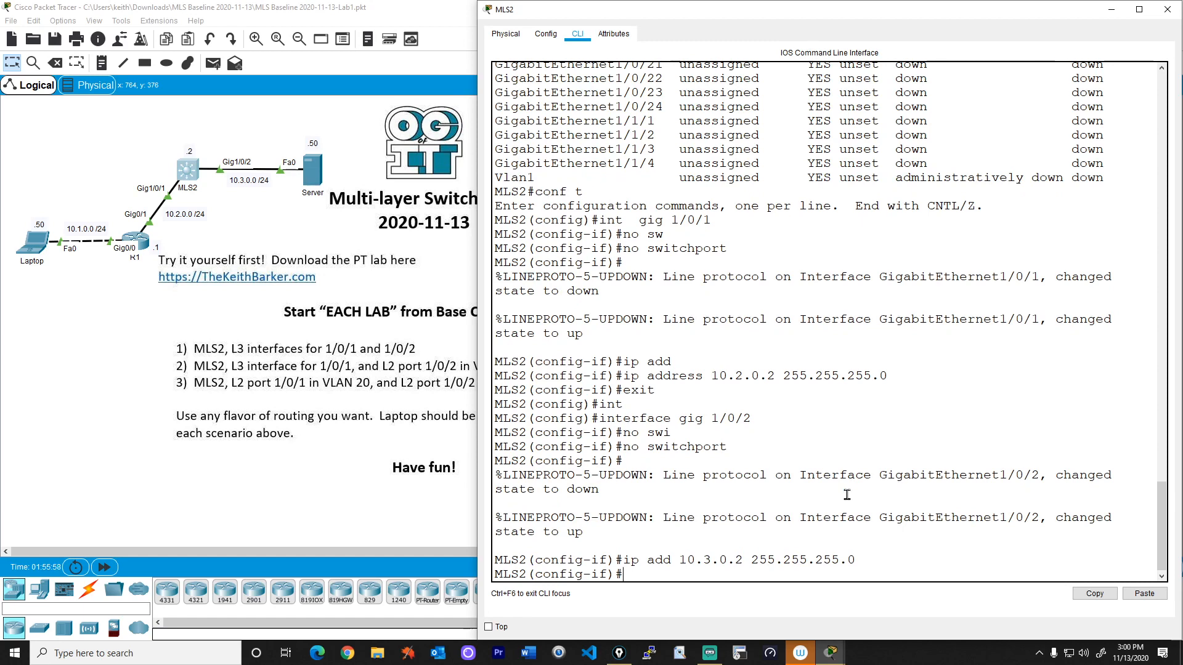
- Leave config mode and start an interface brief to check the addresses
type("end")
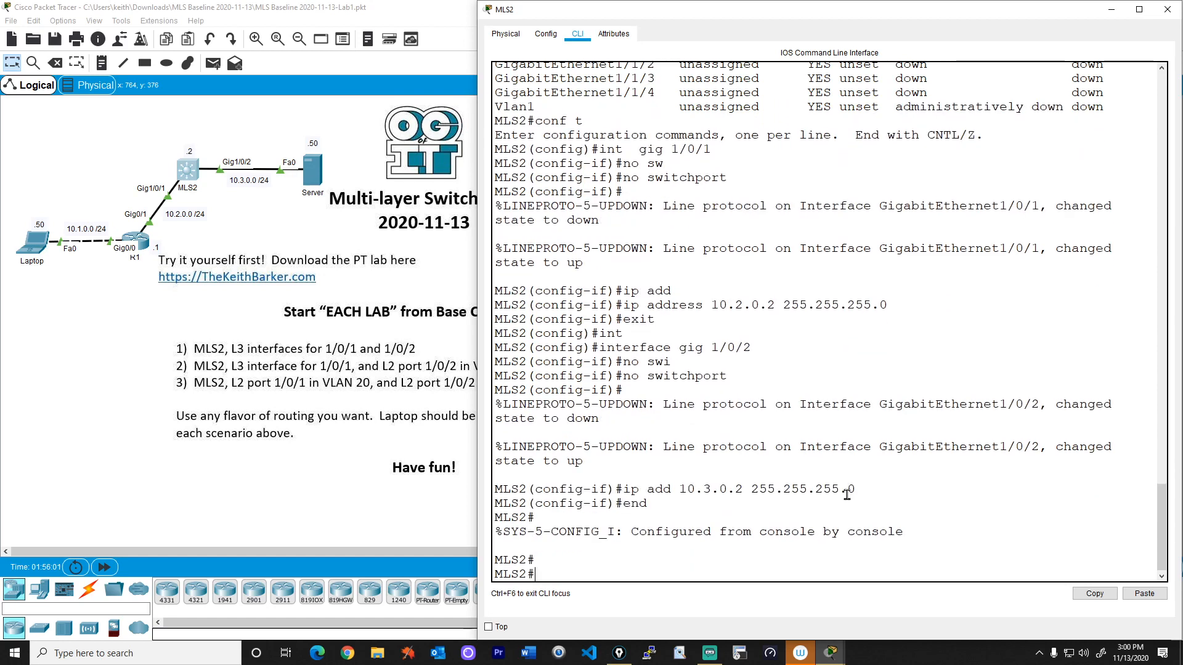
type("show ip int brief | exclude un")
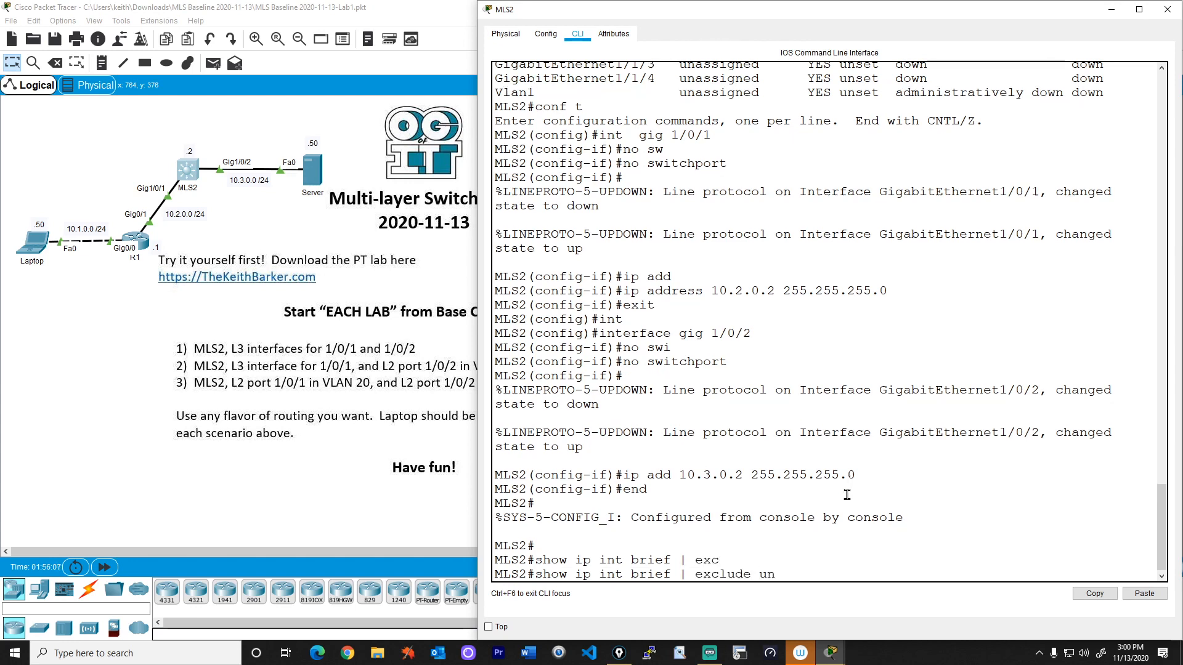
- List CDP neighbors in summary and detail, finding R1 at 10.2.0.1
double_click(787, 574)
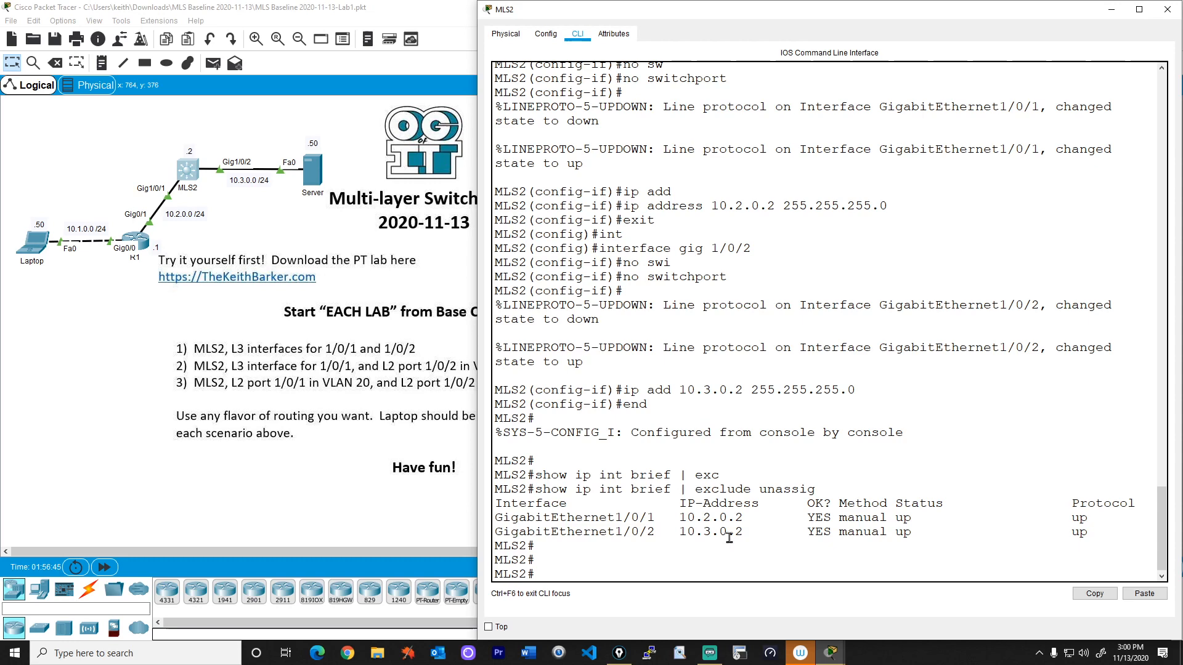
type("s")
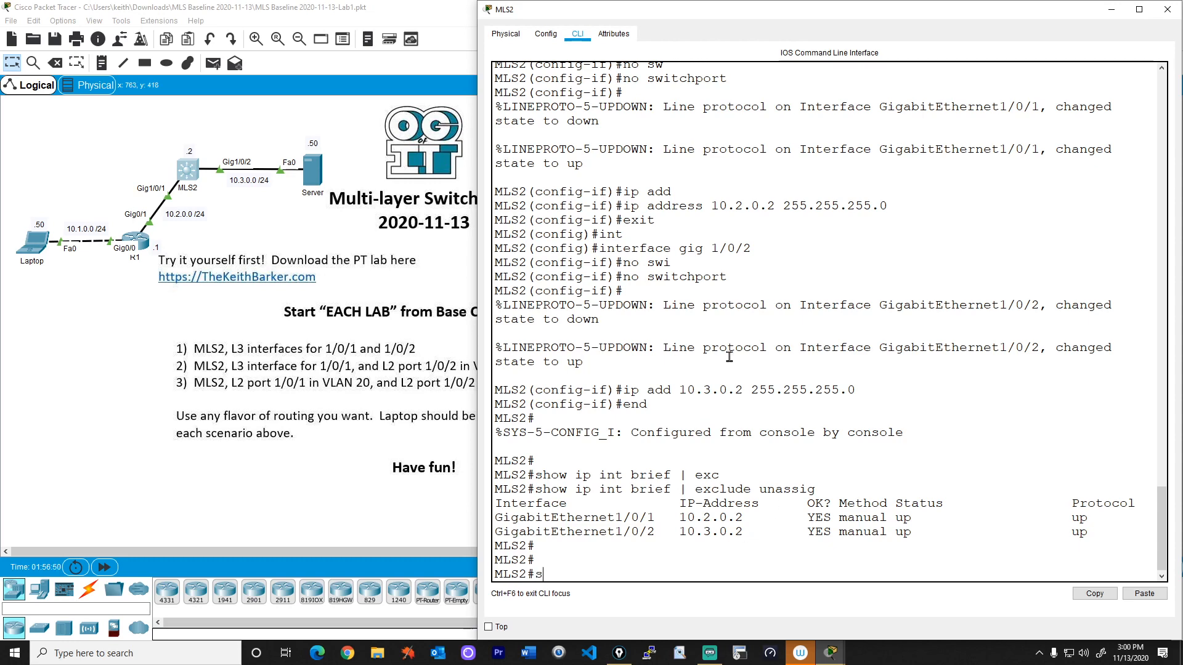
type("how cdp ne")
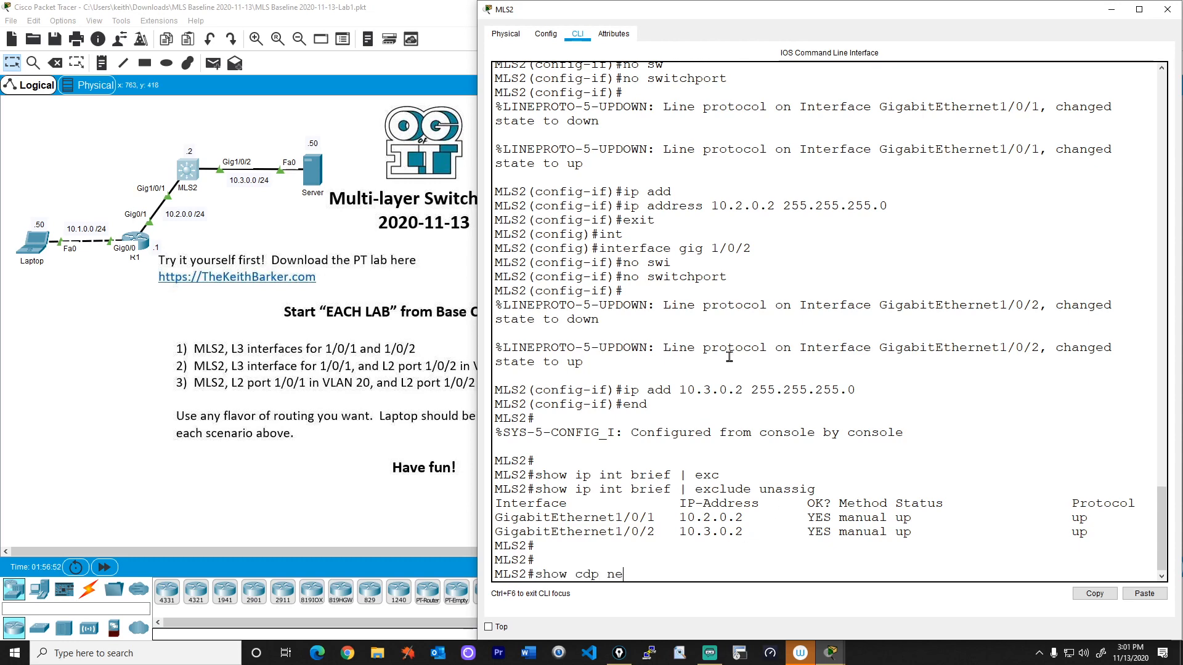
key("enter")
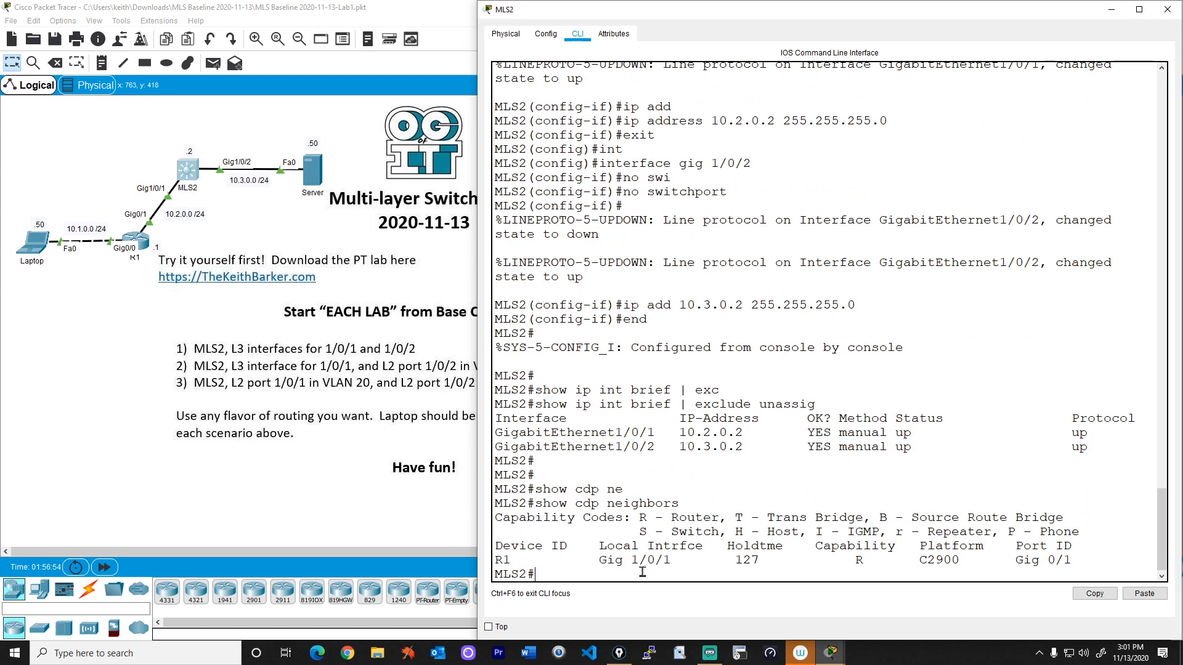
mouse_move(505, 559)
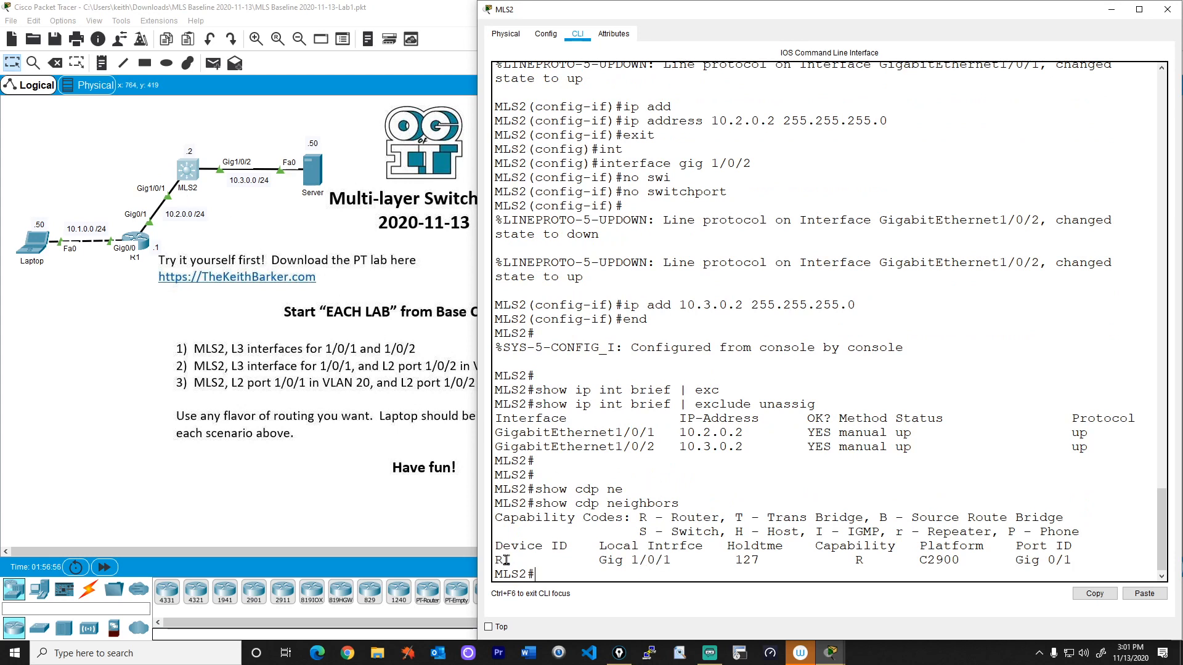
type("show cdp neighbors")
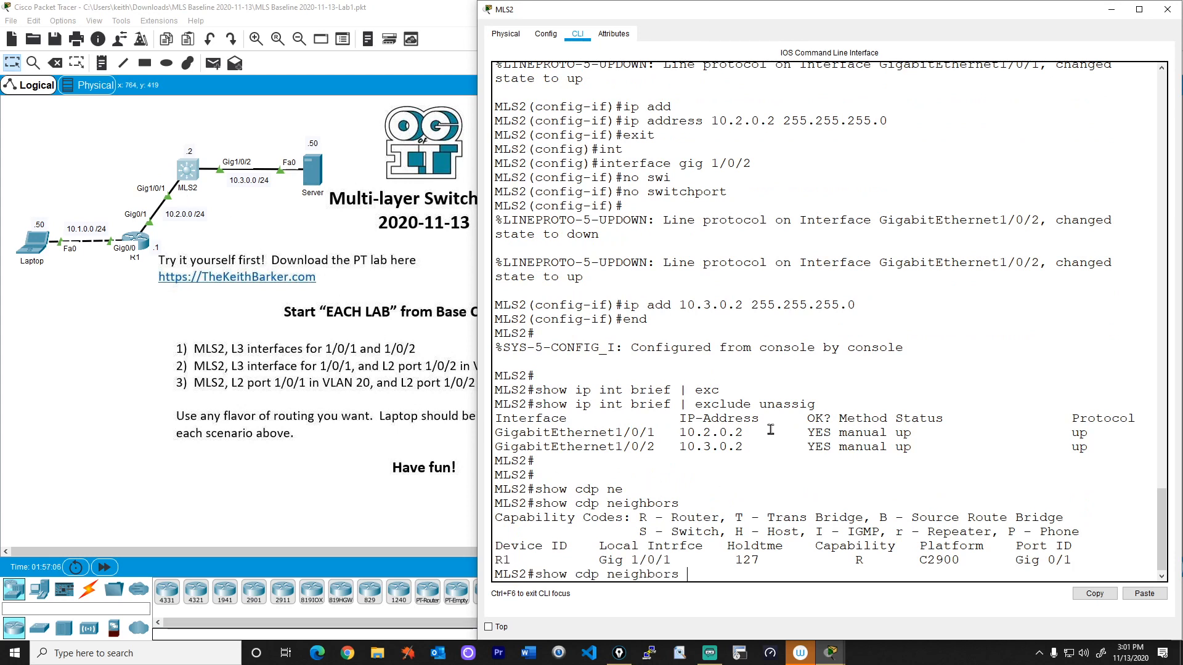
type("detail")
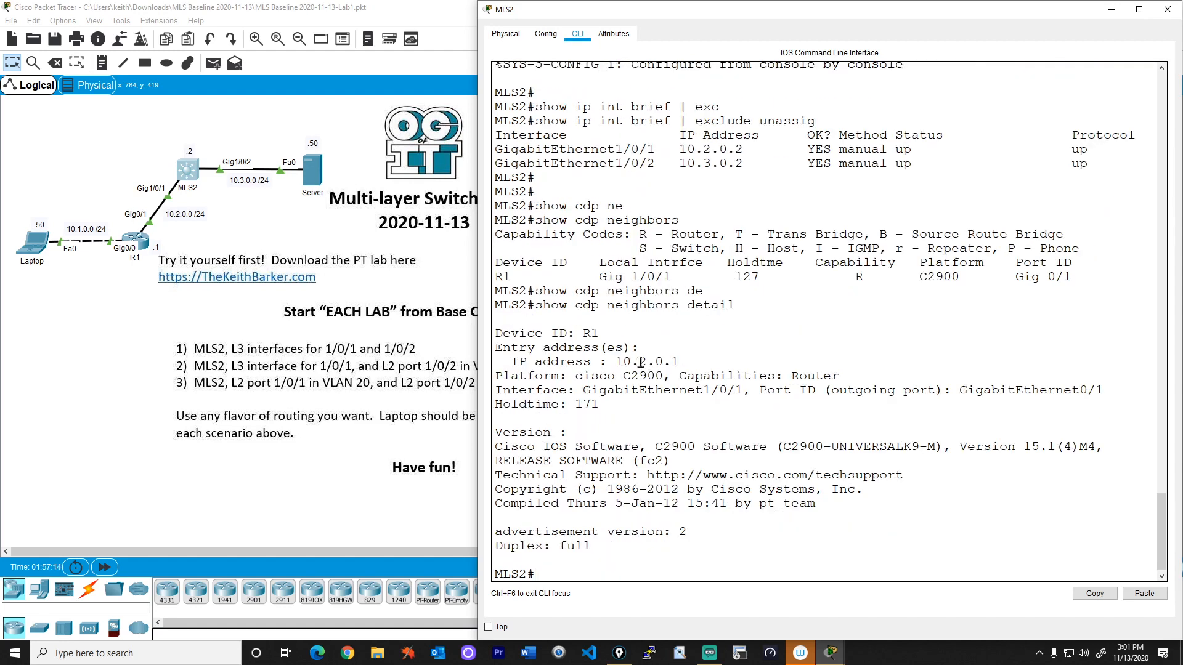
- Ping R1's address 10.2.0.1 from MLS2
double_click(645, 361)
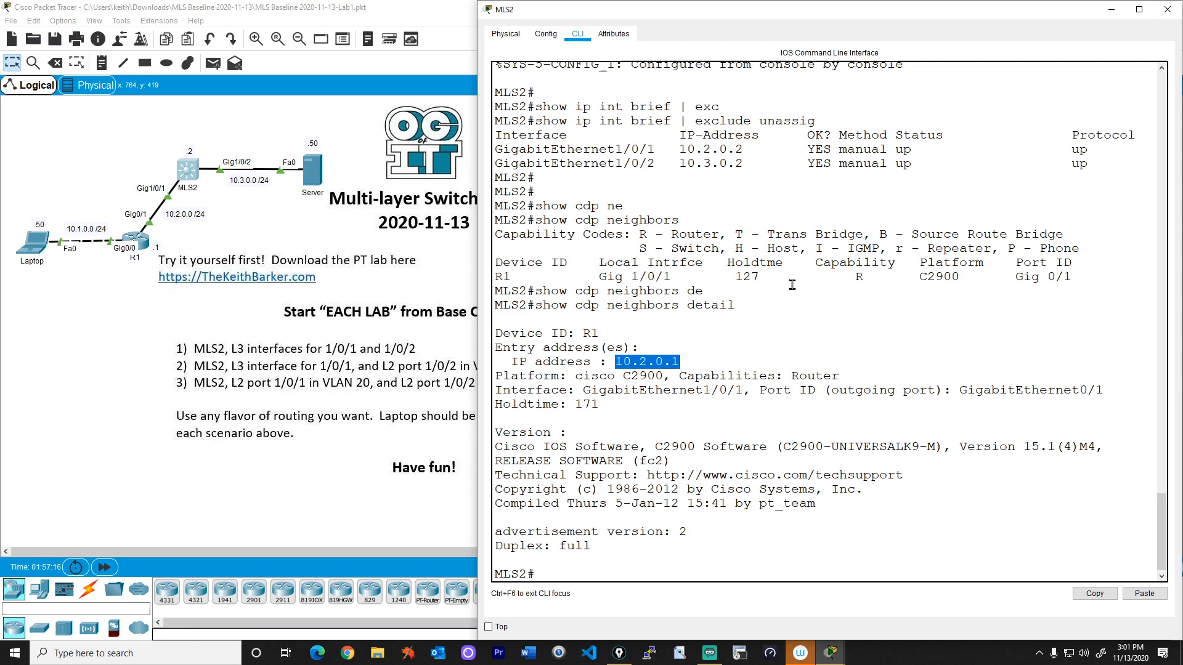
type("ping 10.2.0.1")
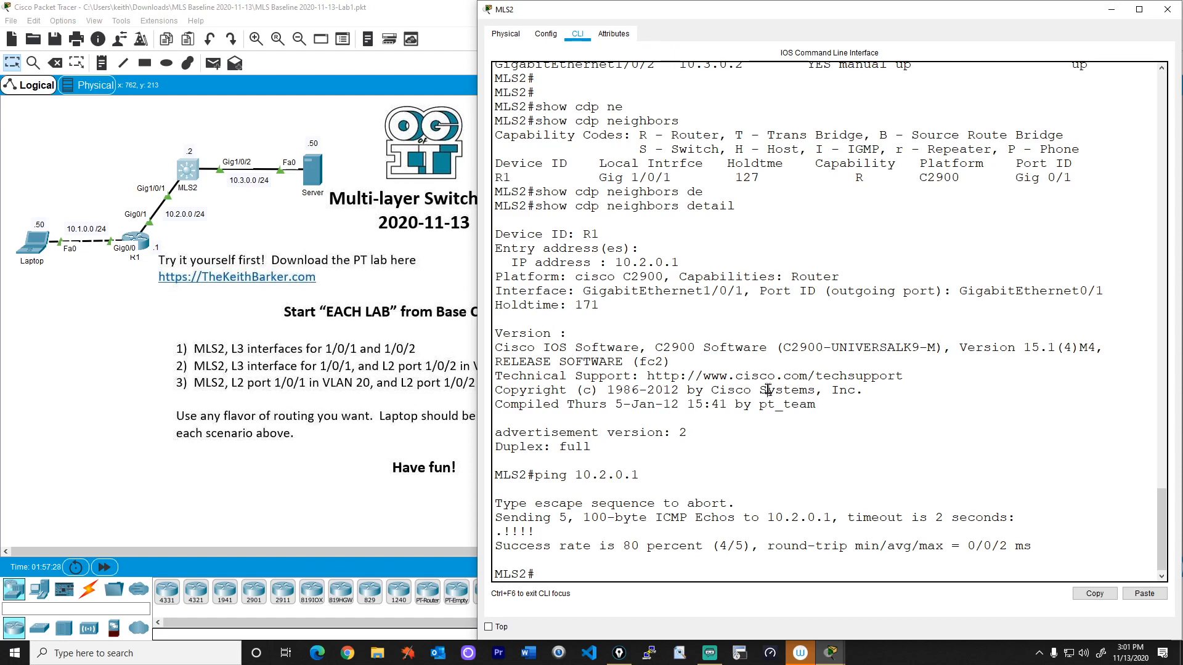
- Ping R1 at 10.2.0.1 and the server at 10.3.0.50 from MLS2
type("ping 10.3.0.50")
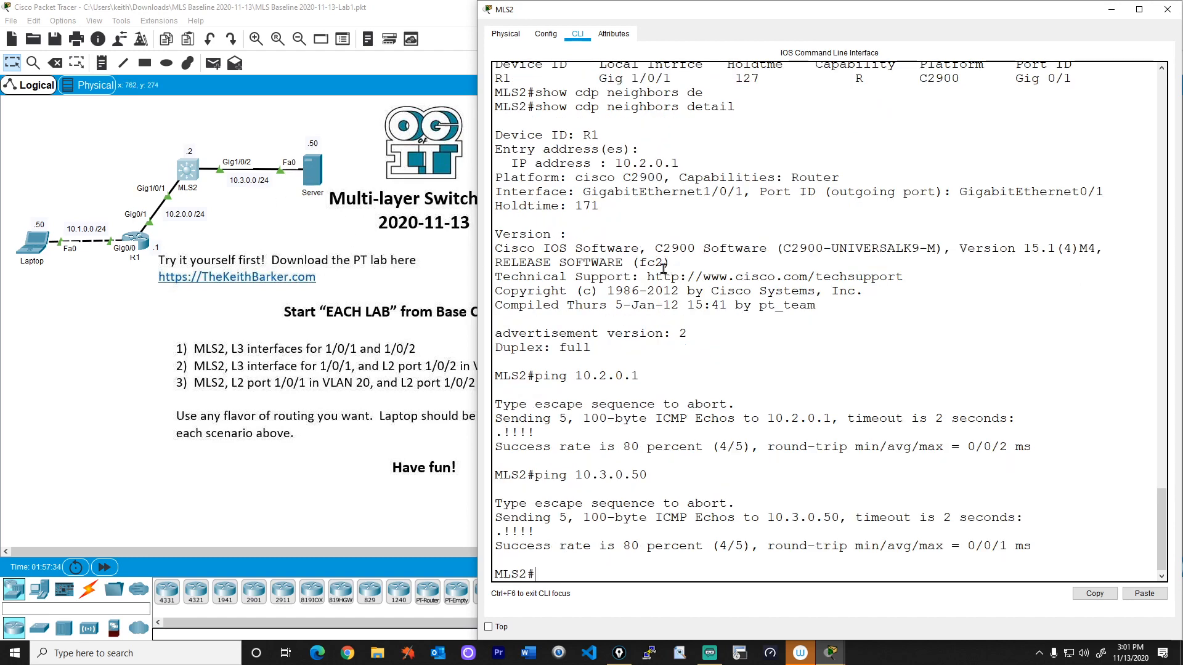
type("ping 10.3.0.50")
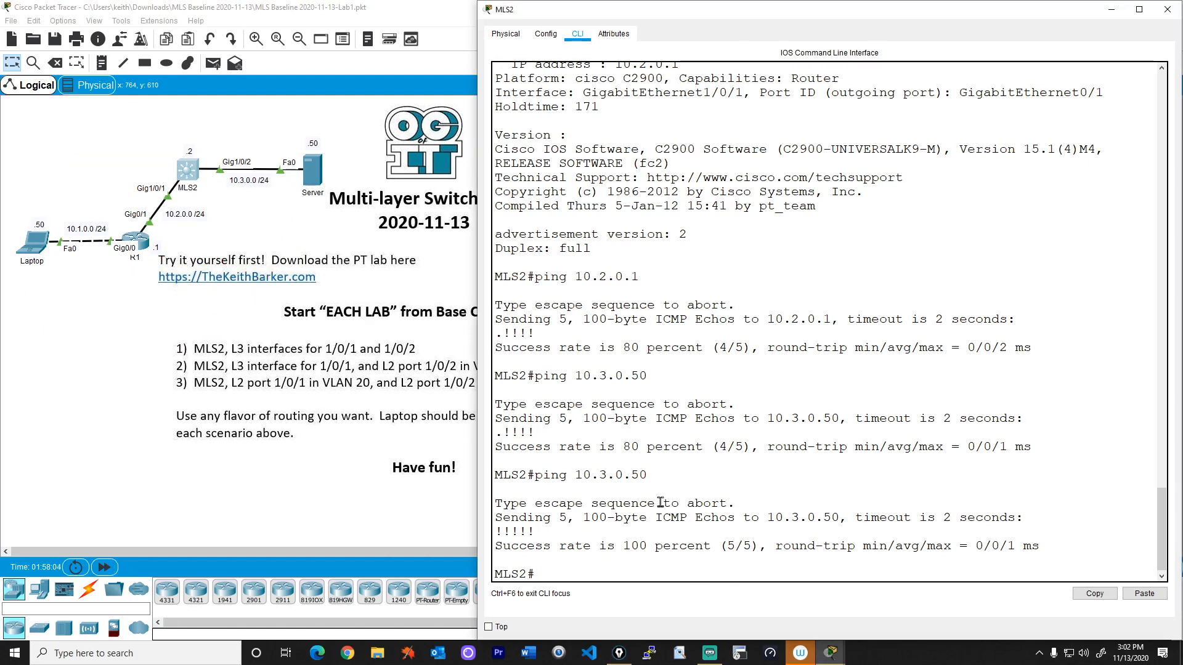
- Enable ip routing and OSPF 1 with network 0.0.0.0 255.255.255.255 area 0
type("conf t")
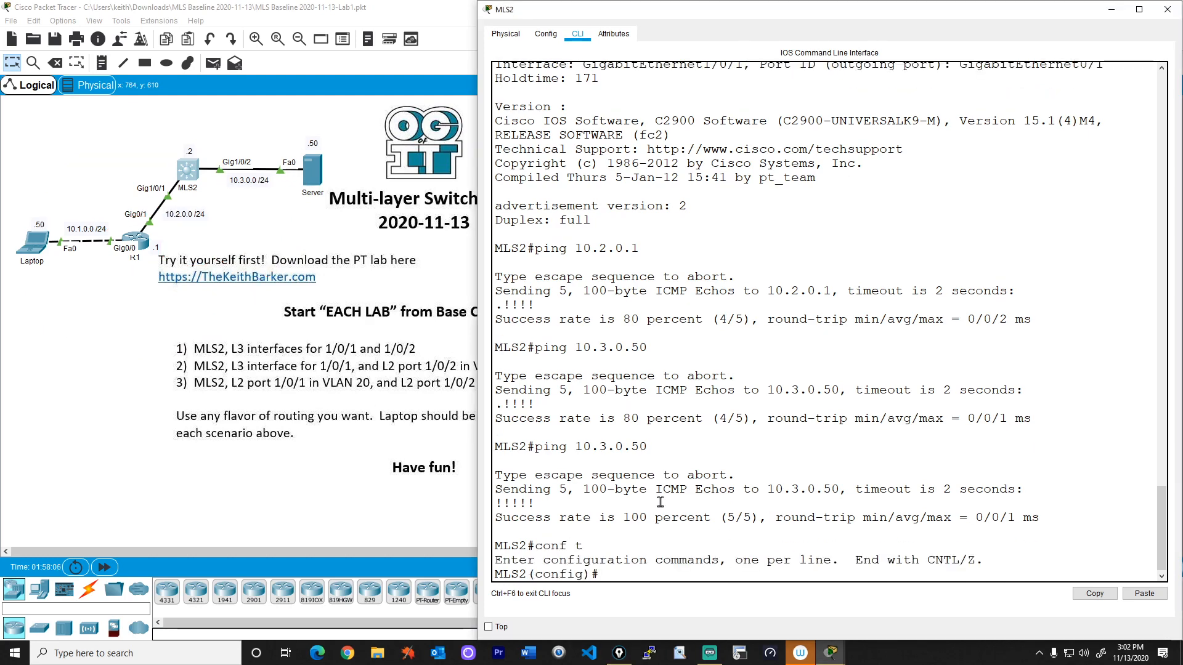
type("router ospf 1")
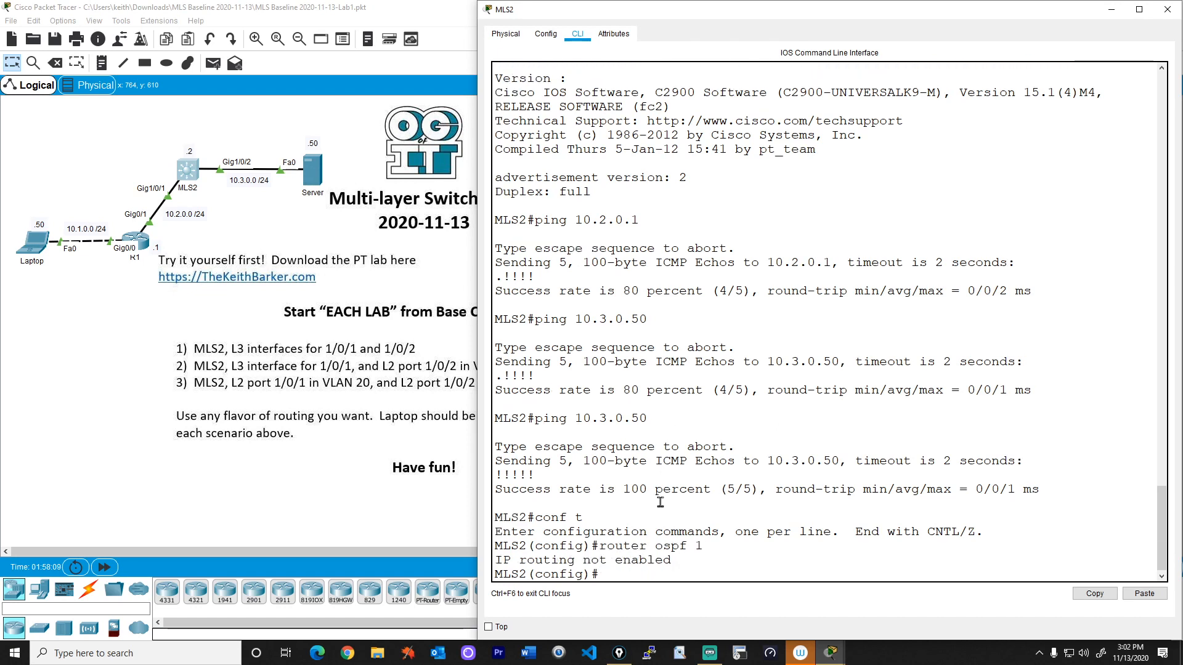
mouse_move(608, 381)
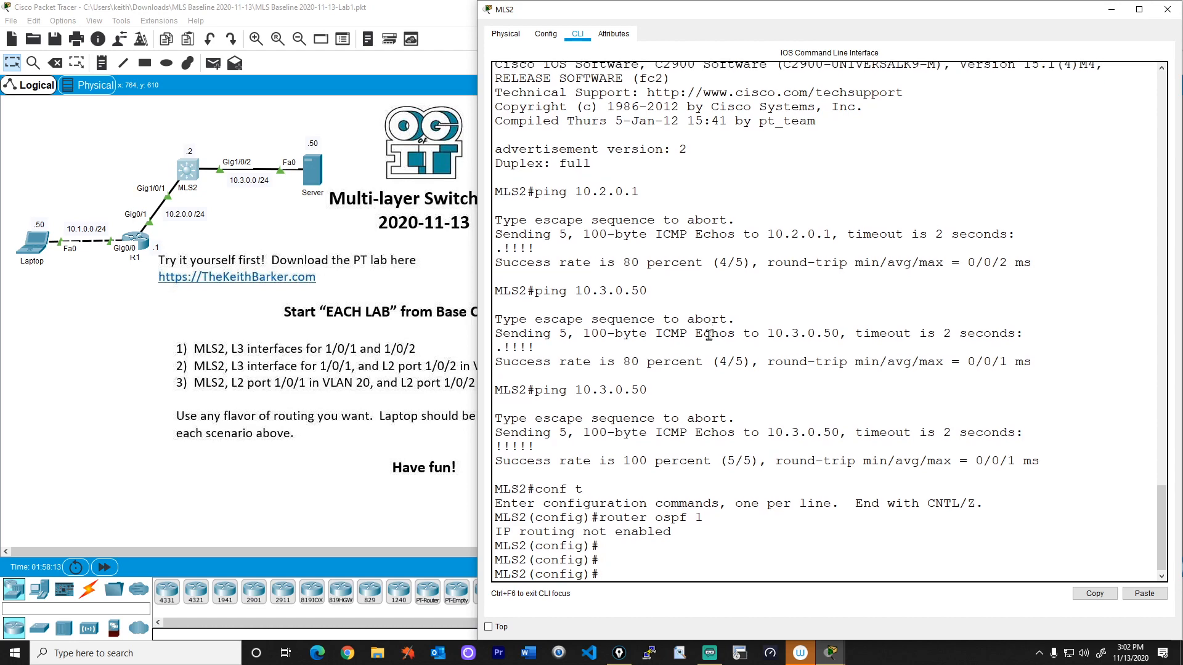
type("ip routing")
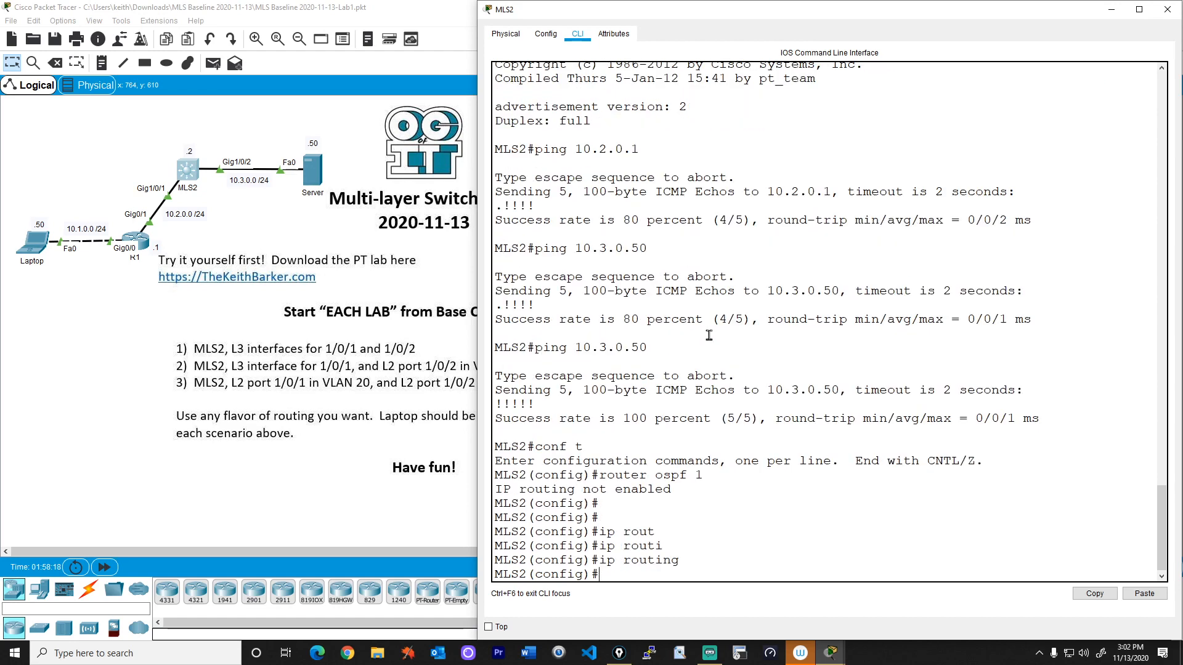
type("router ospf 1")
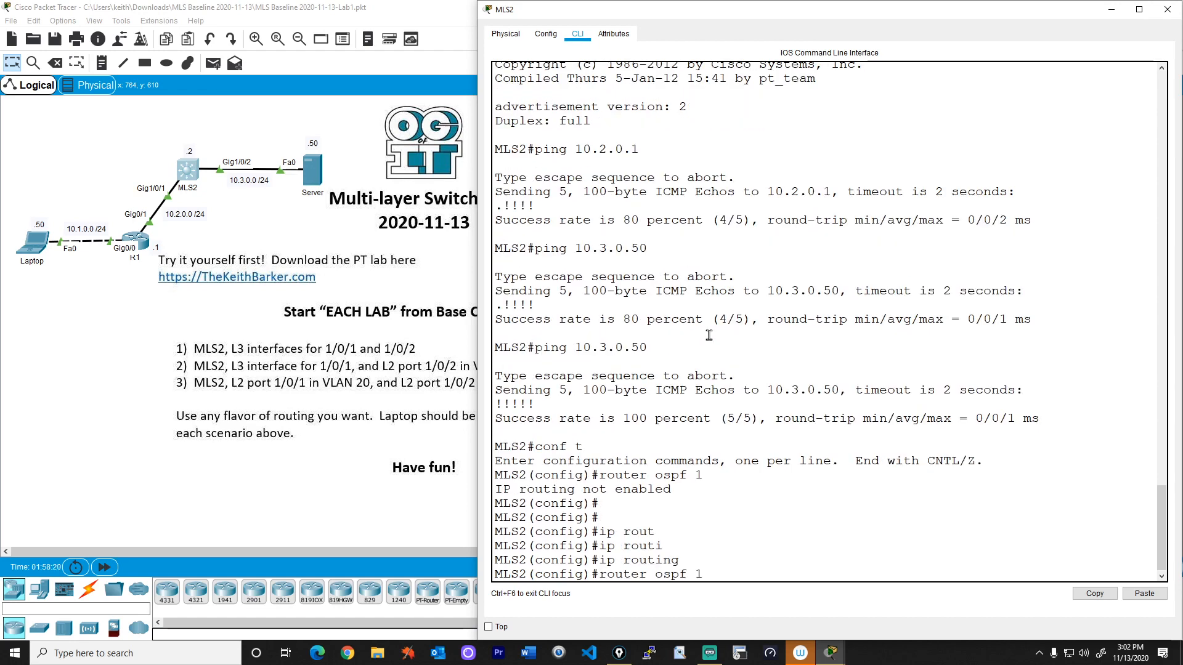
type("net")
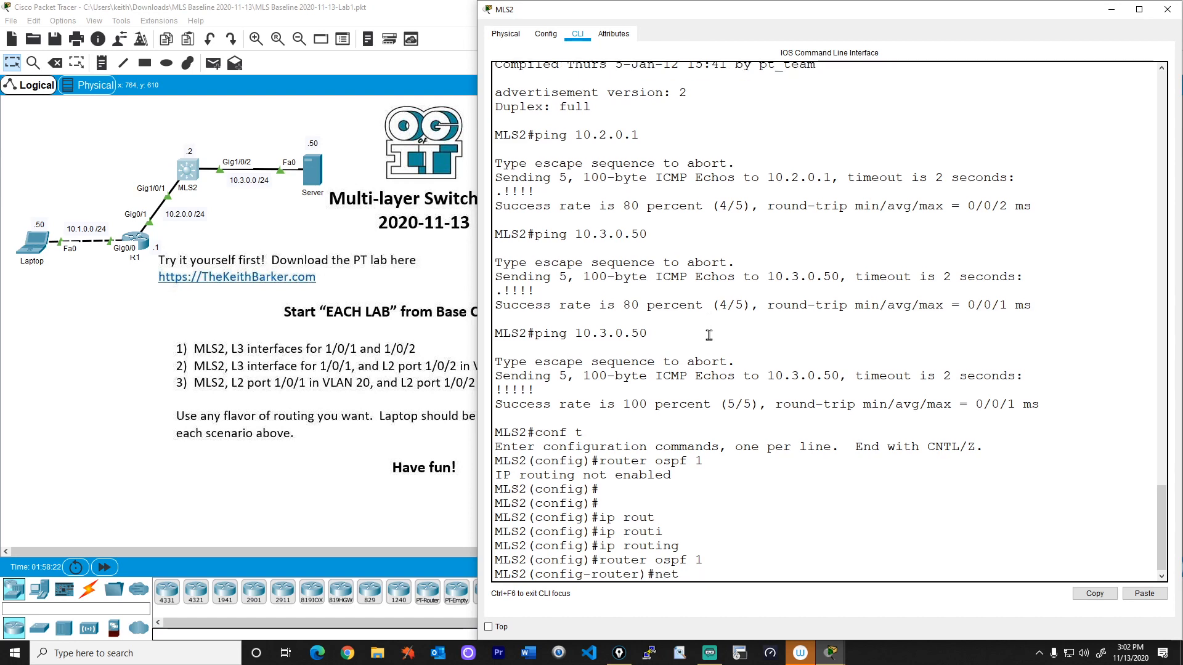
type("0.0.0.0")
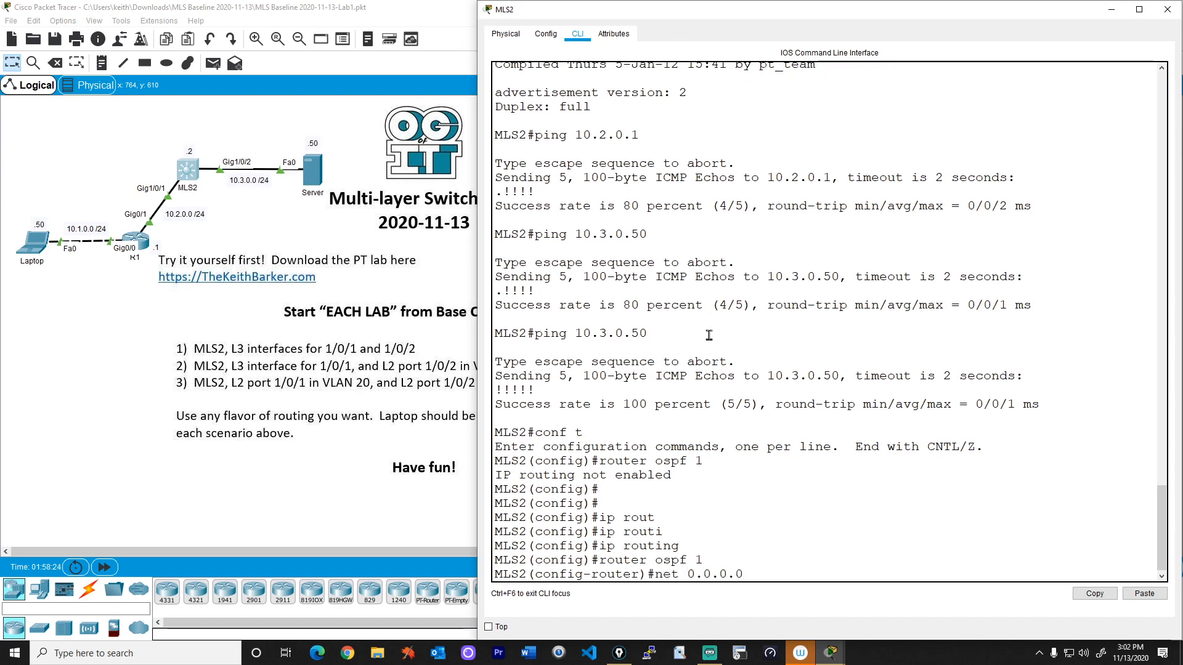
type("255.255.255.")
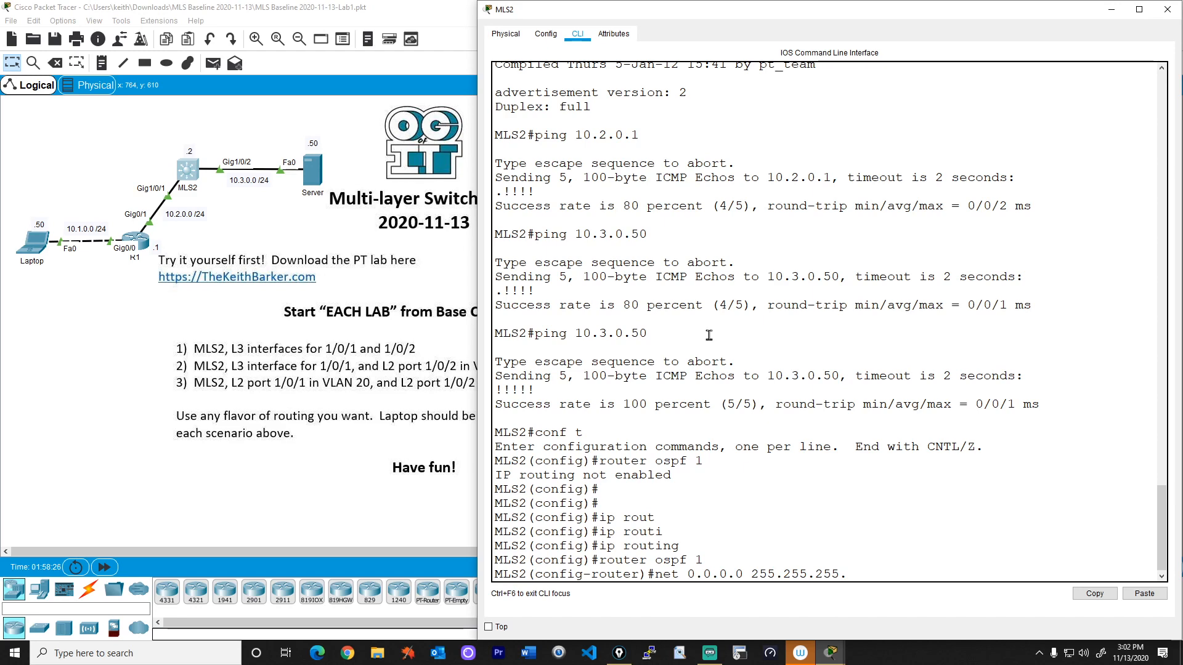
type("area 0")
type("end")
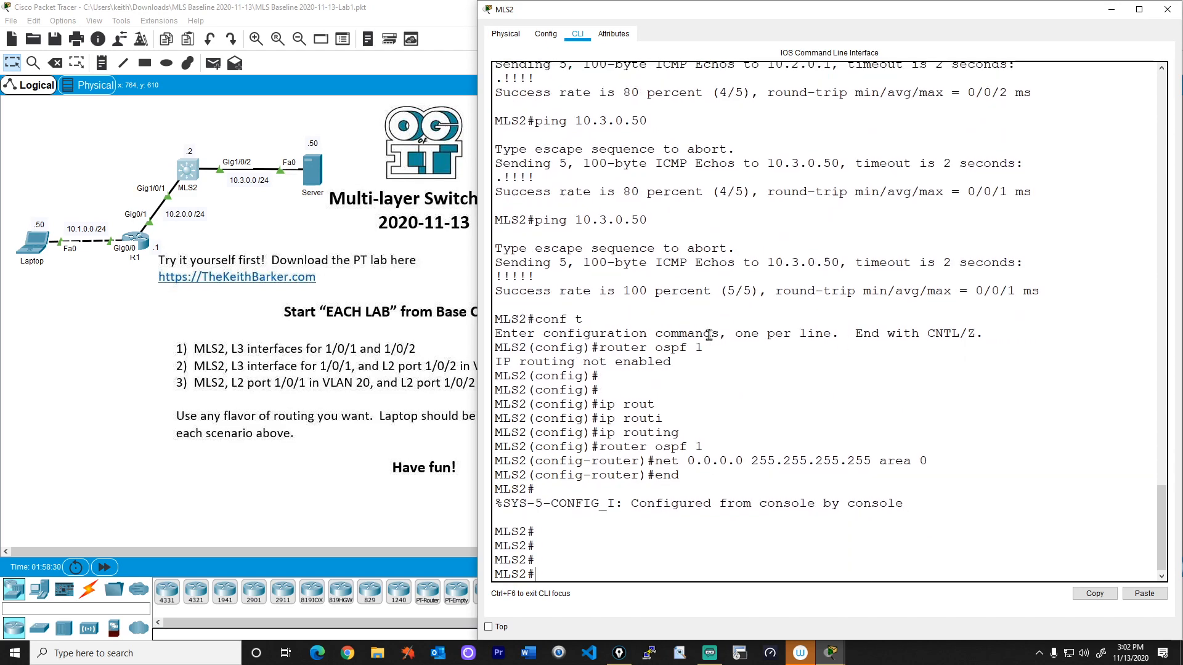
- Show ip ospf to confirm both interfaces are in area 0
type("show ip ospf")
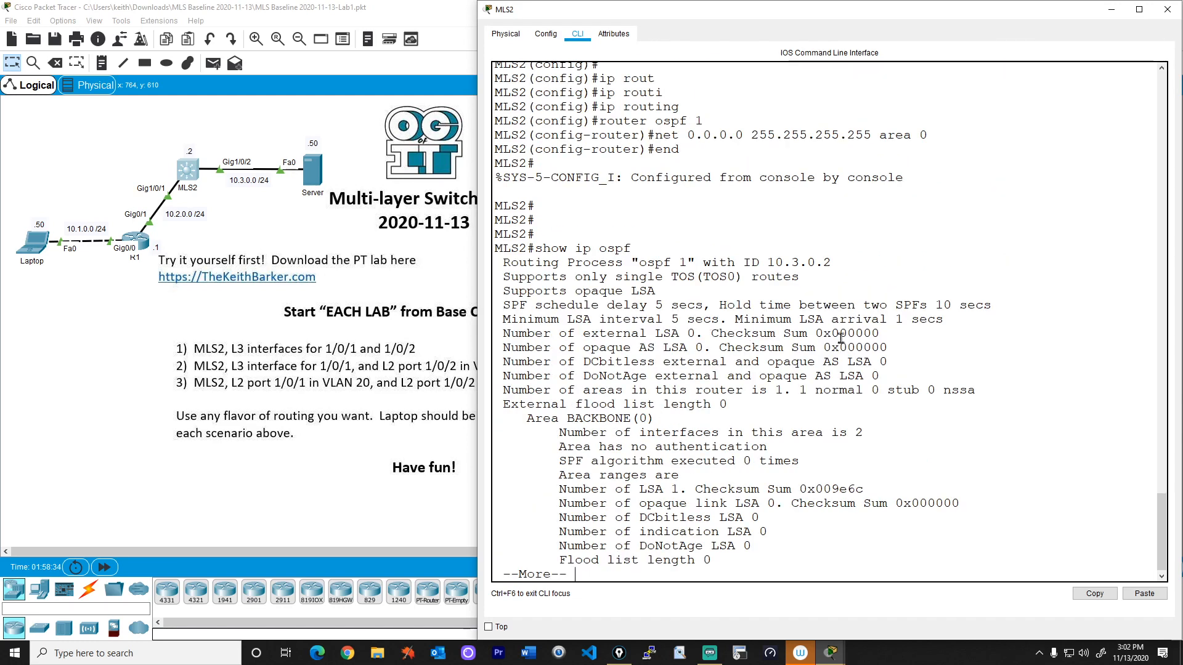
triple_click(711, 432)
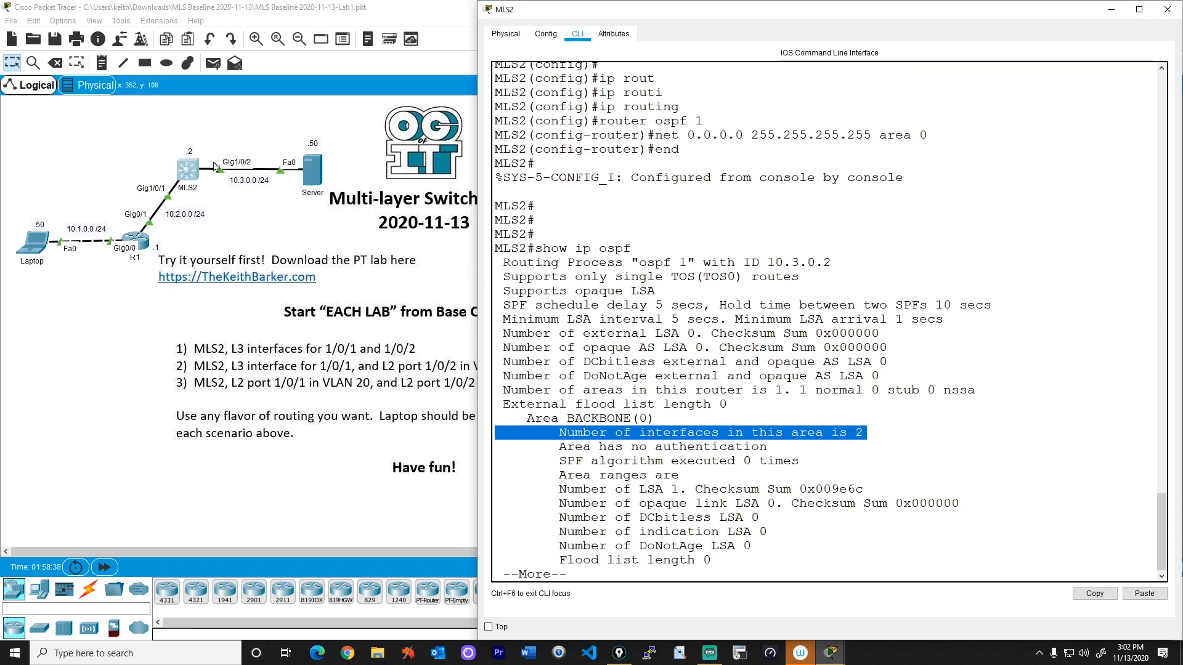
key("space")
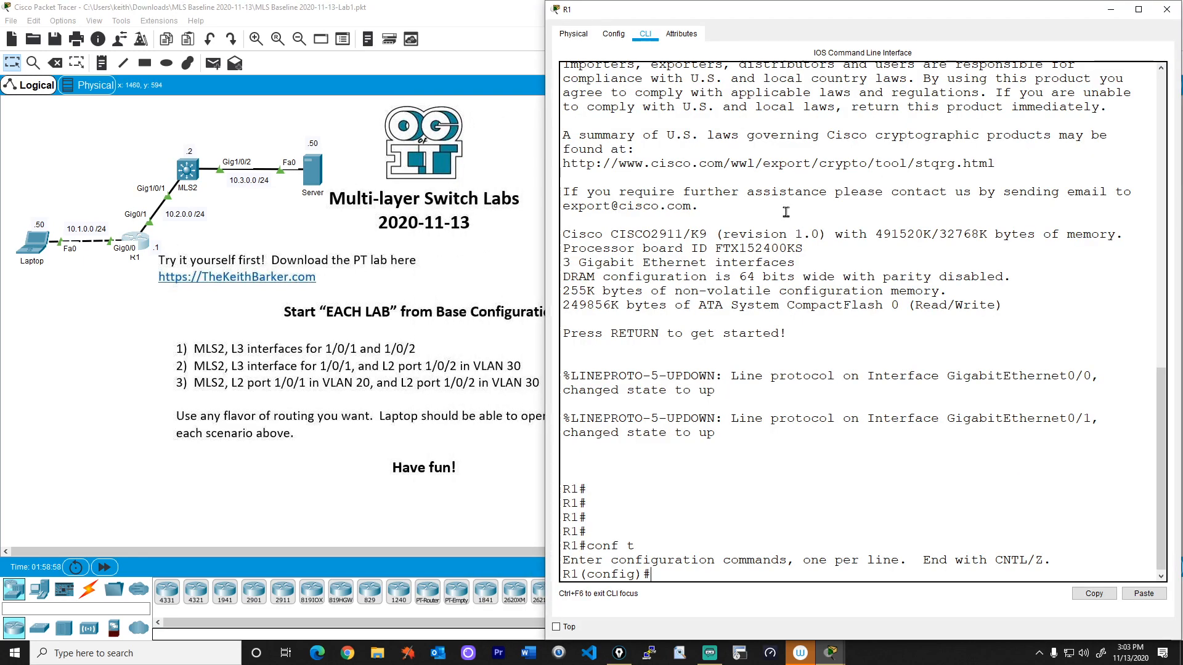
- Add network 0.0.0.0 255.255.255.255 area 0 under OSPF 1 on R1 and check routes
type("router ospf 1")
type("net")
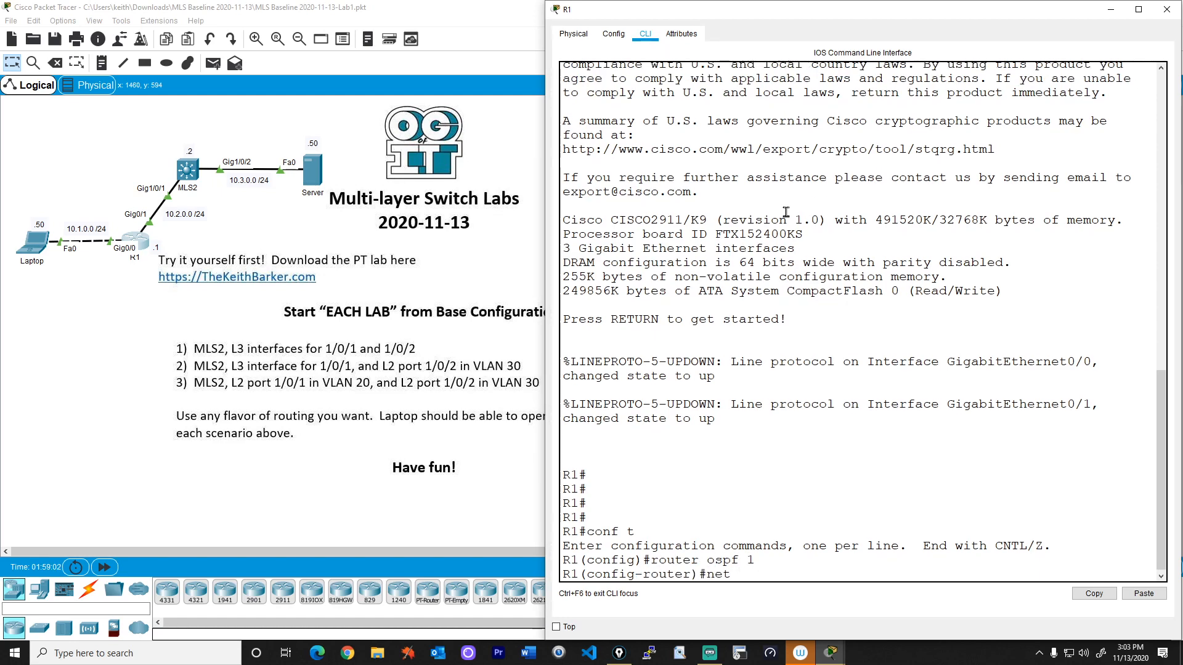
type("0.0.0.0 255.255.255.255 area 0")
type("show")
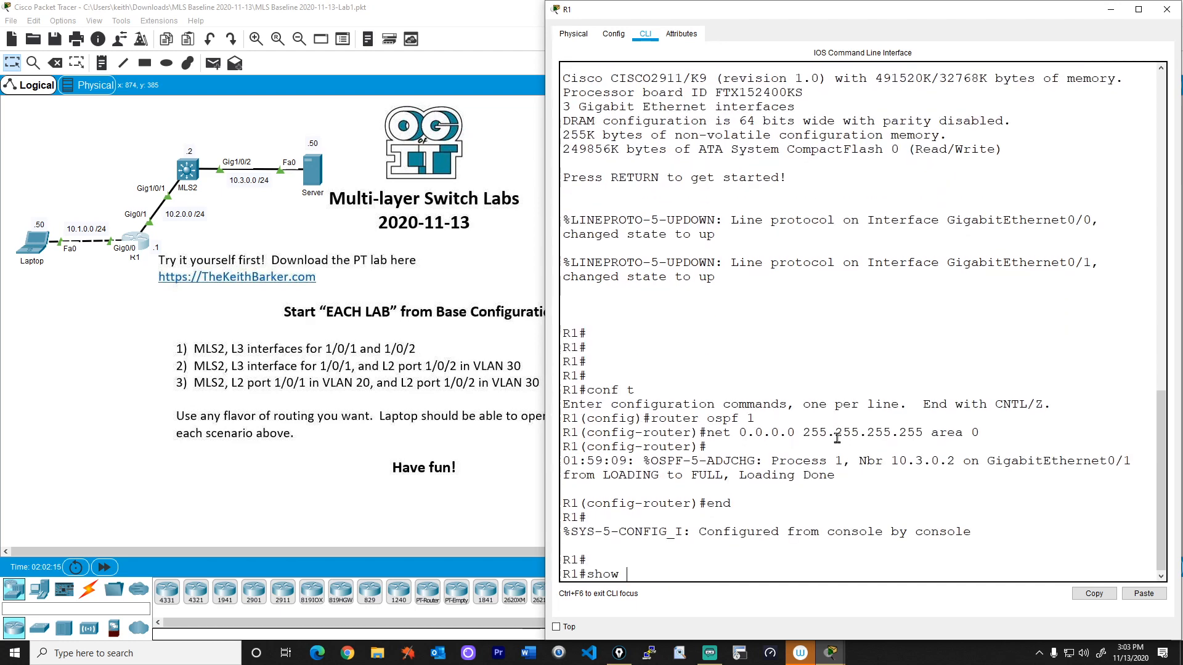
type("ip route")
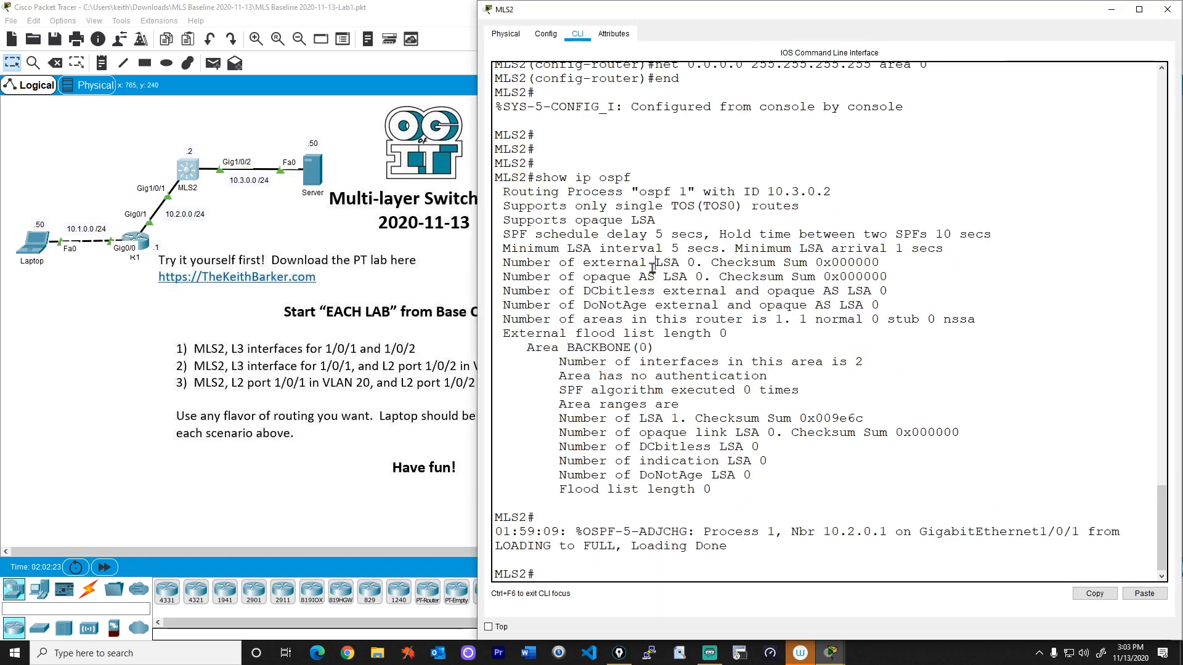
- Show MLS2's OSPF route to 10.1.0.0/24 via 10.2.0.1 and ping the laptop 10.1.0.50
type("show ip route ospf")
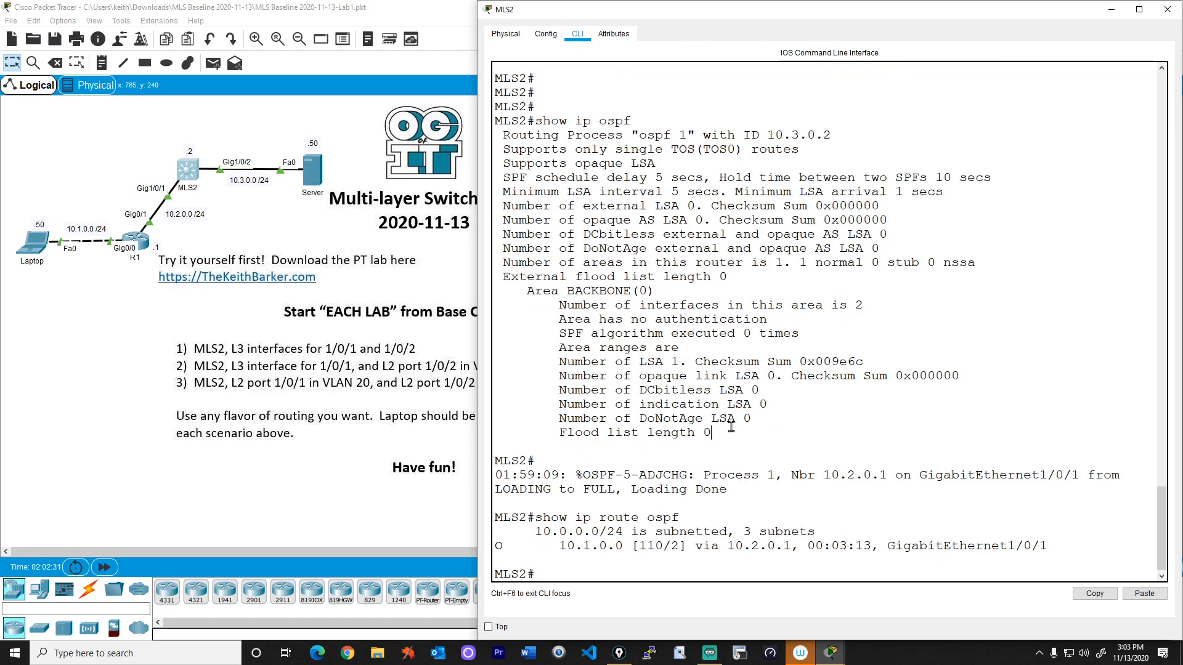
type("ping")
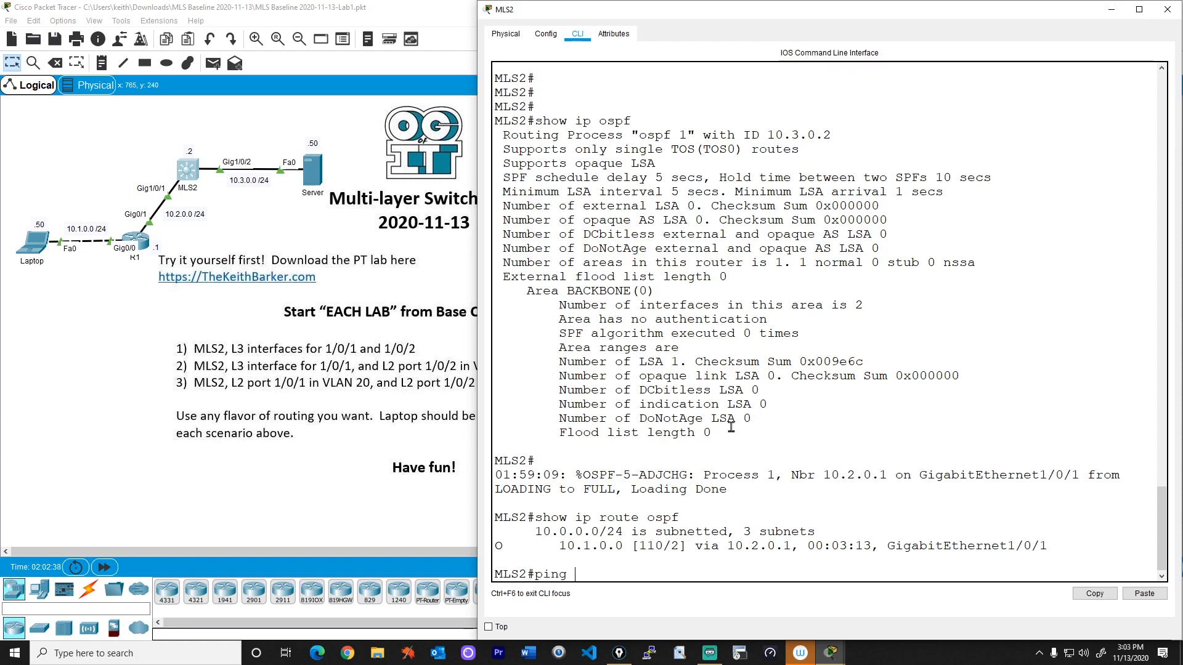
type("10.1.0.50")
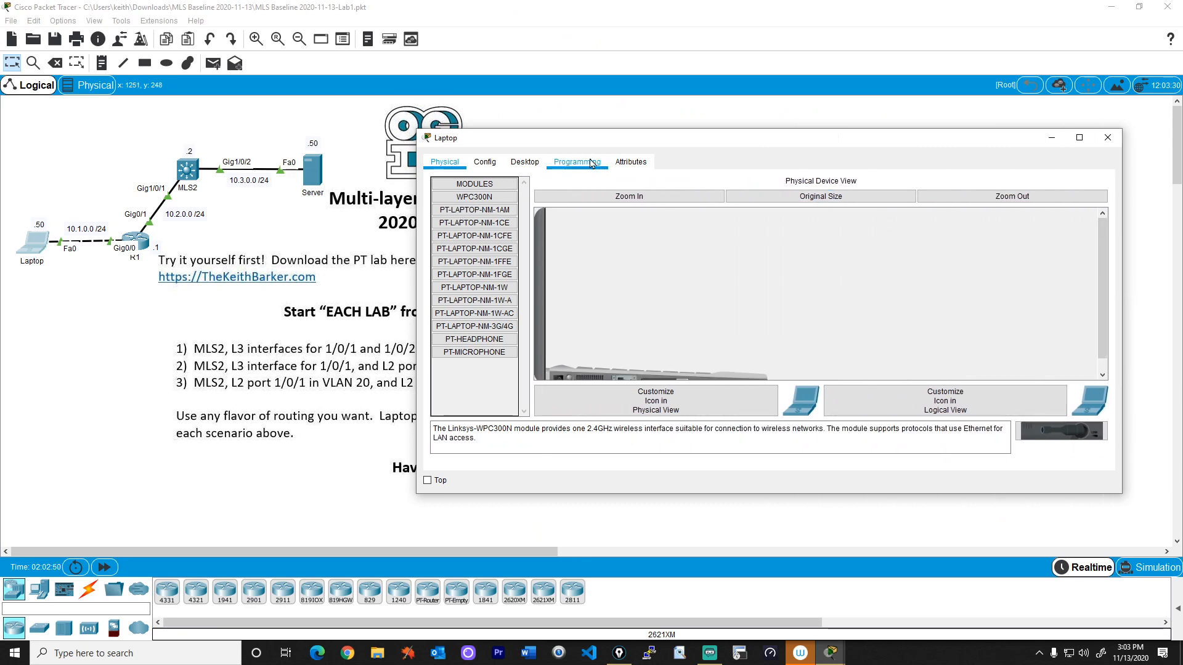
- From the laptop's command prompt run tracert 10.3.0.50, completing in three hops
left_click(524, 161)
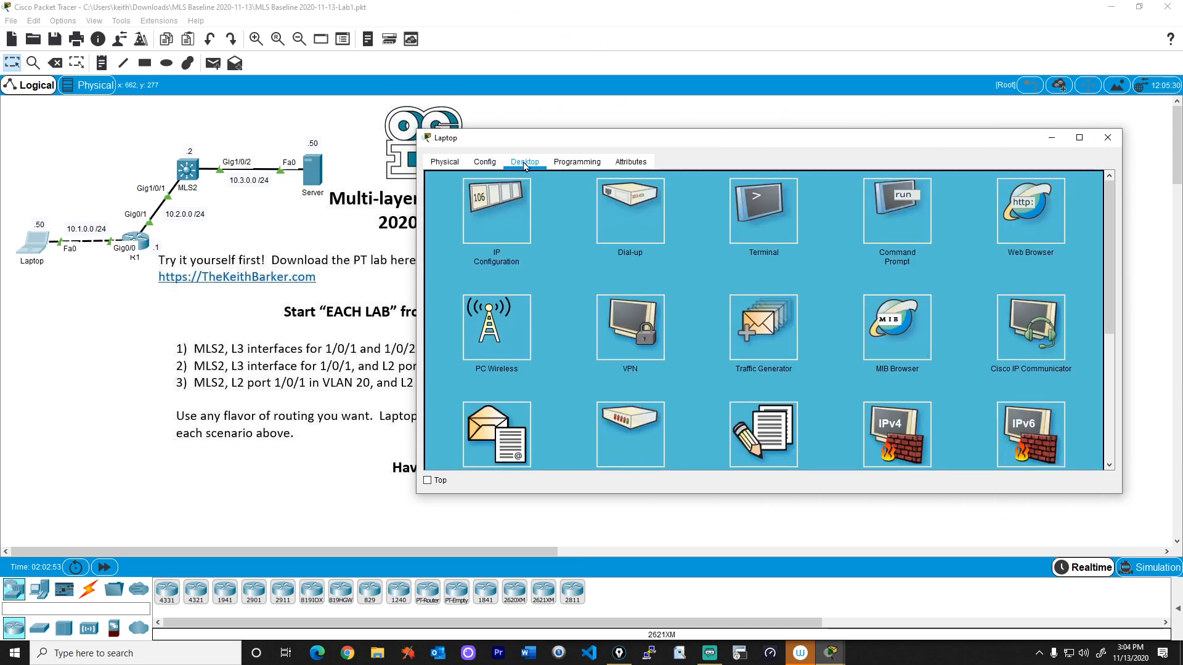
mouse_move(779, 302)
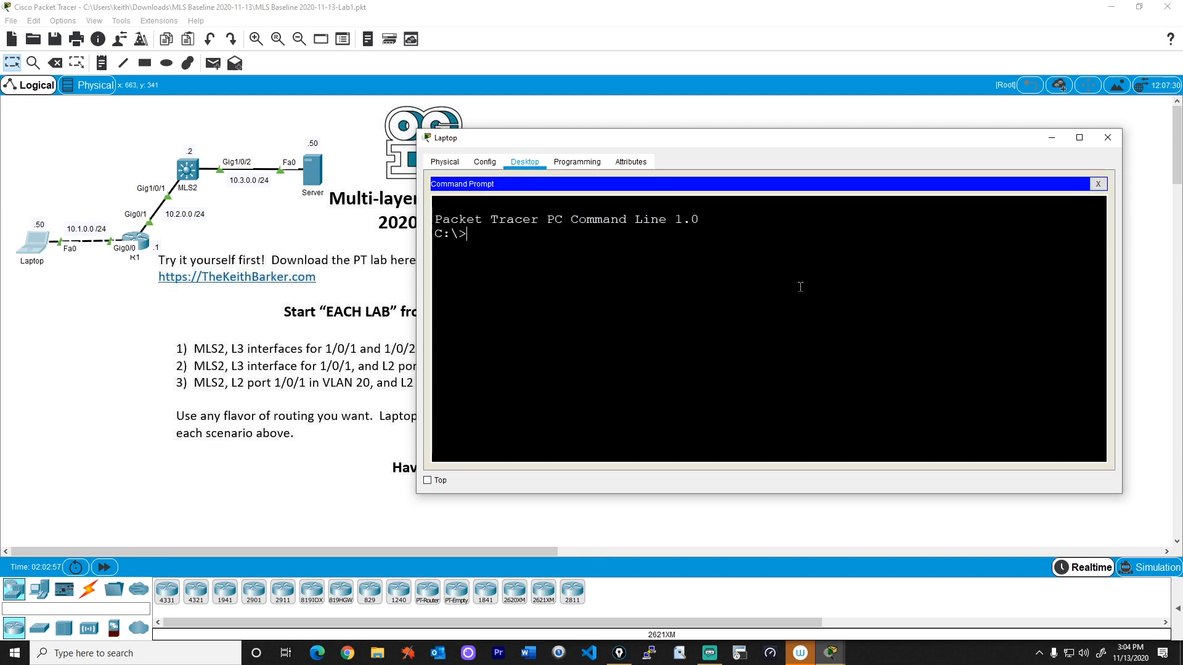
type("tracert")
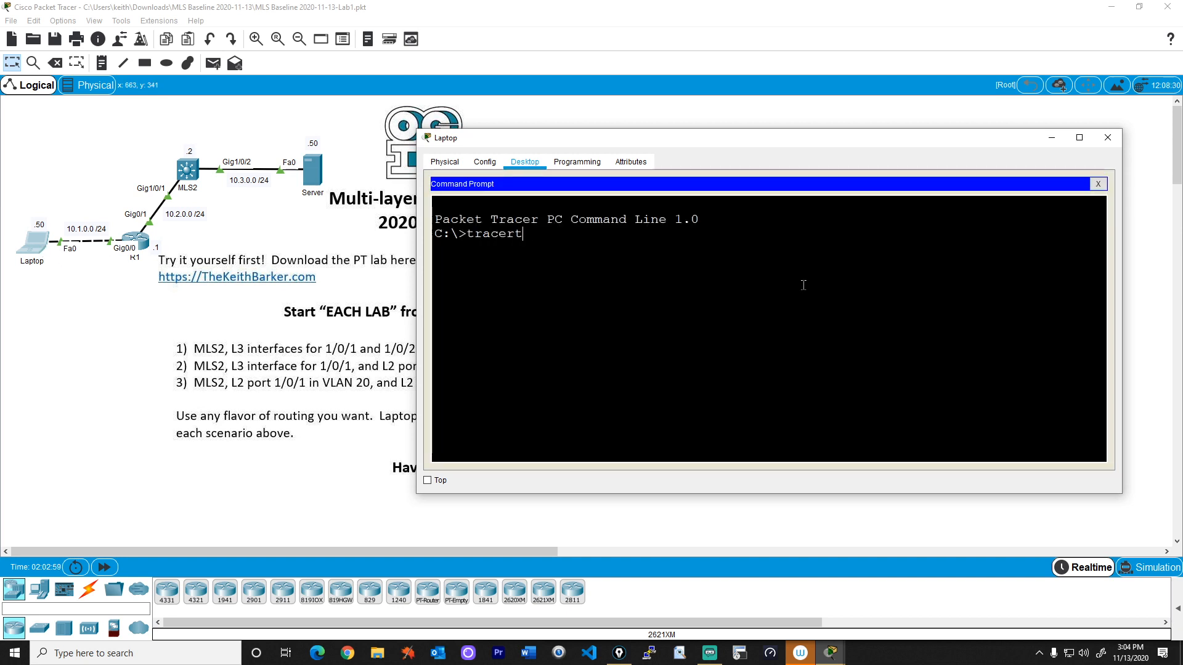
type("10.3.0.50")
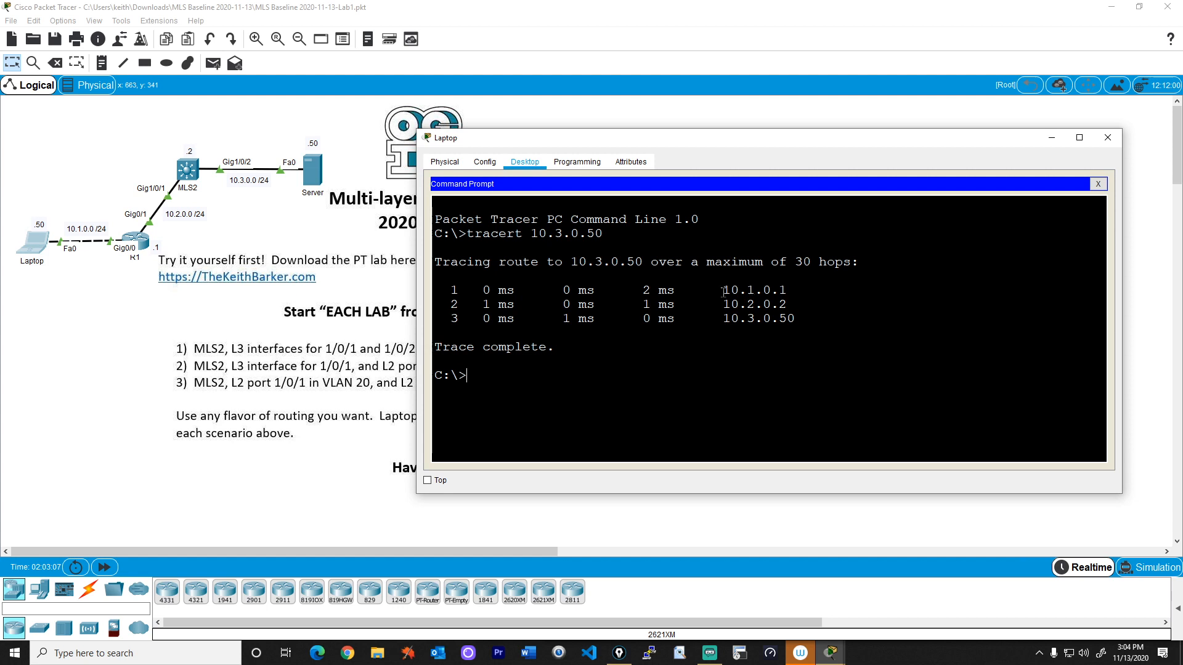
double_click(728, 305)
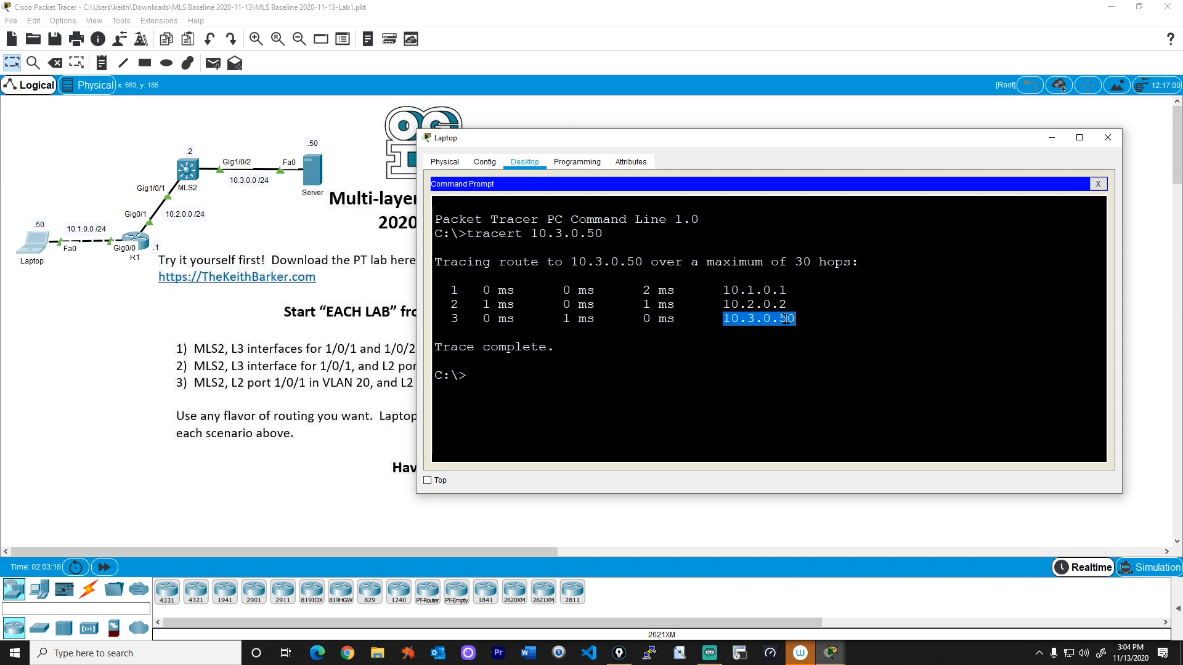
mouse_move(607, 207)
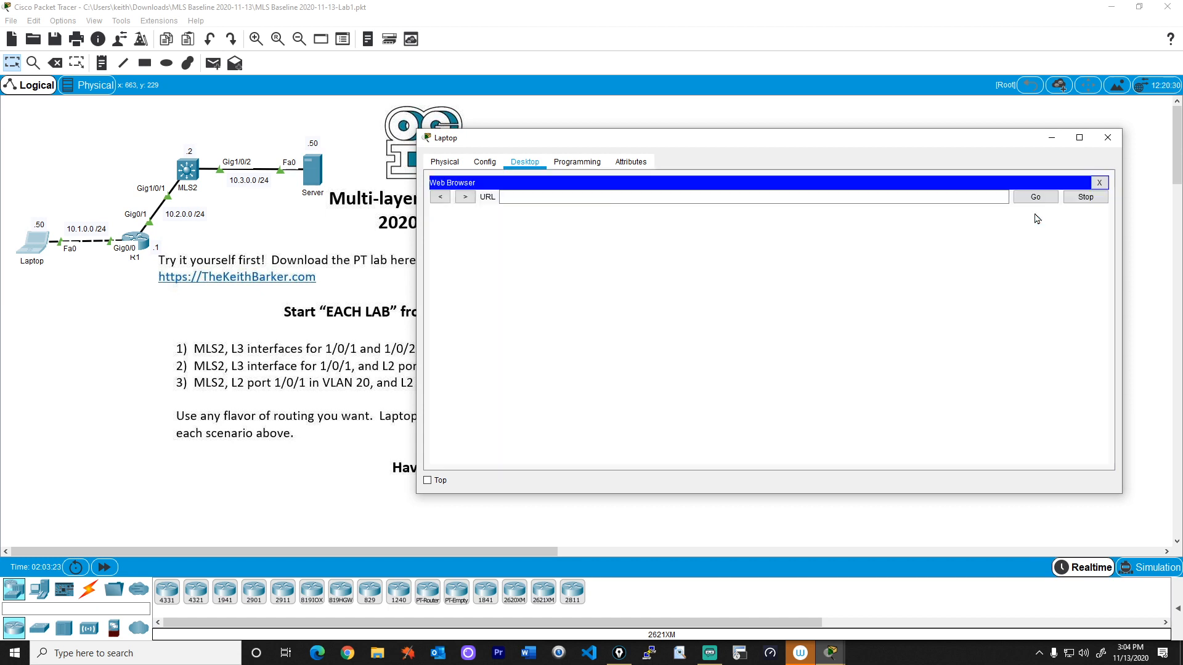
left_click(751, 197)
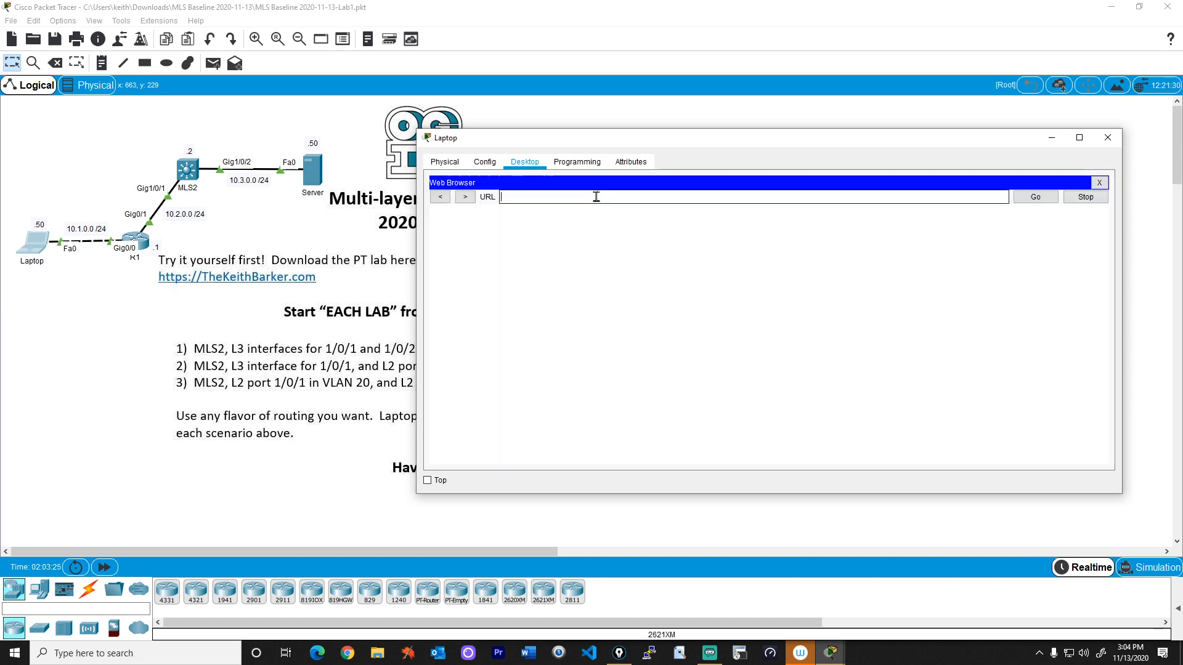
type("http://10.3.0.50")
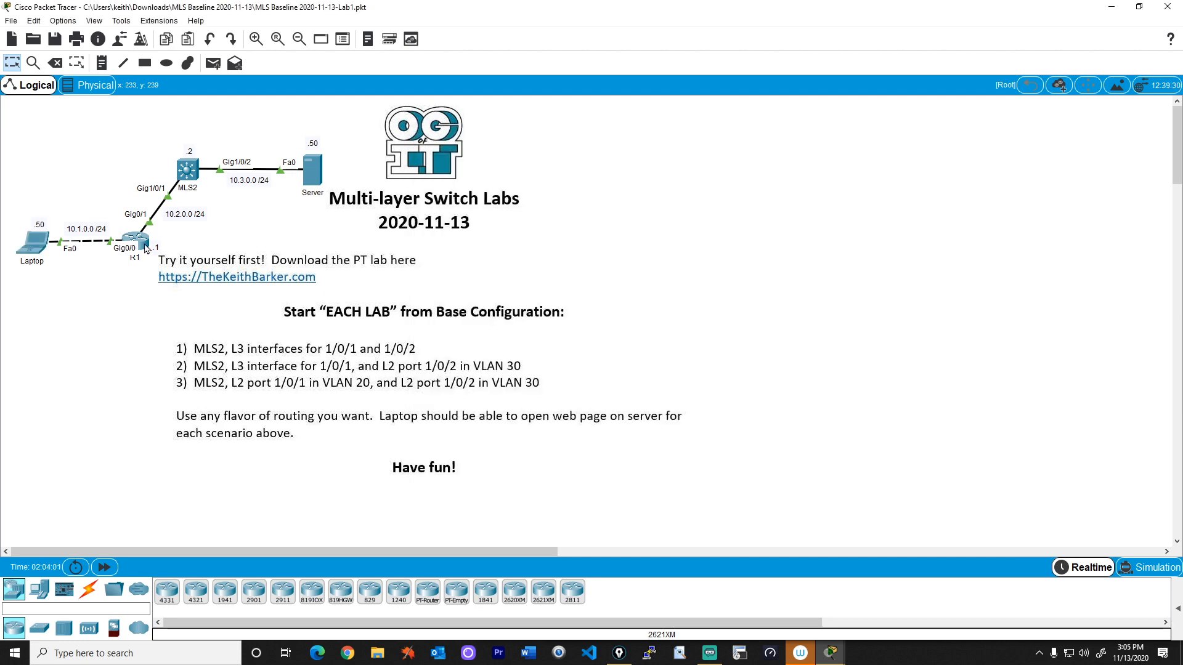
- Save the config on R1 and MLS2 with wr and close both console windows
left_click(132, 241)
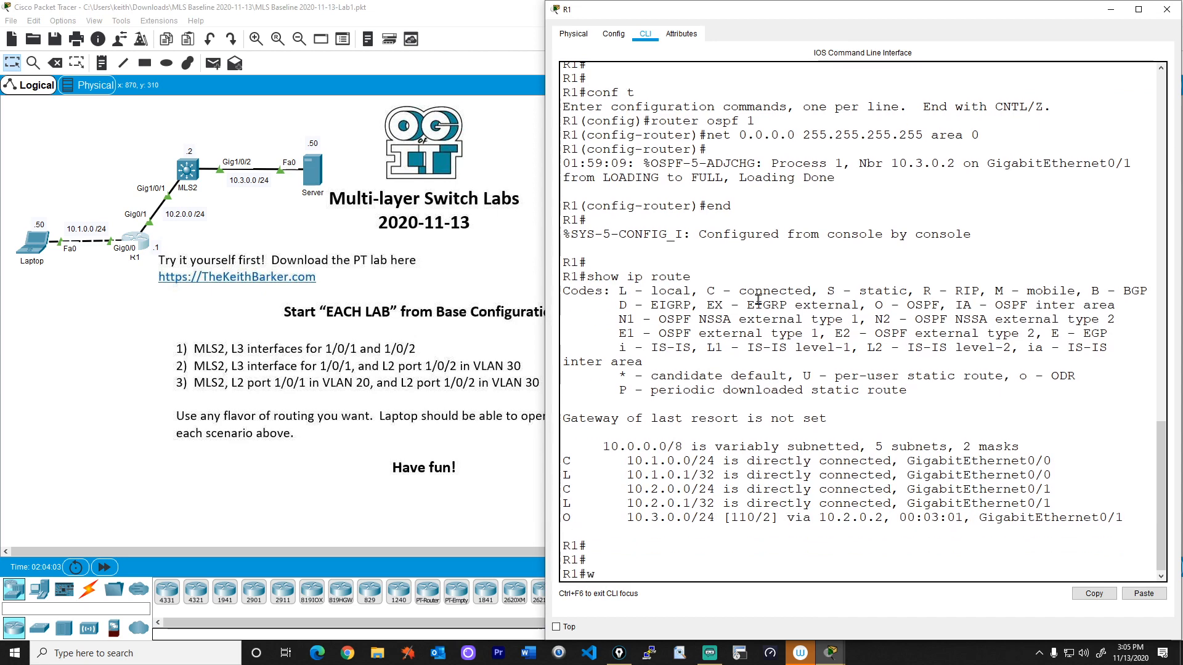
left_click(1168, 10)
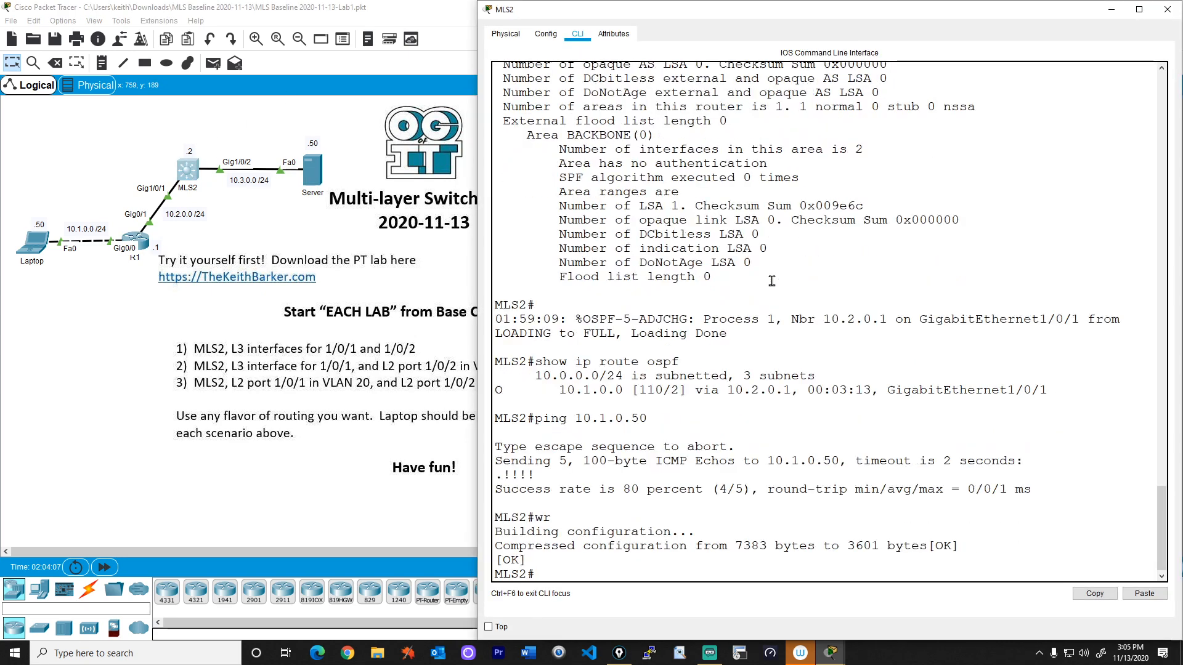
left_click(1168, 8)
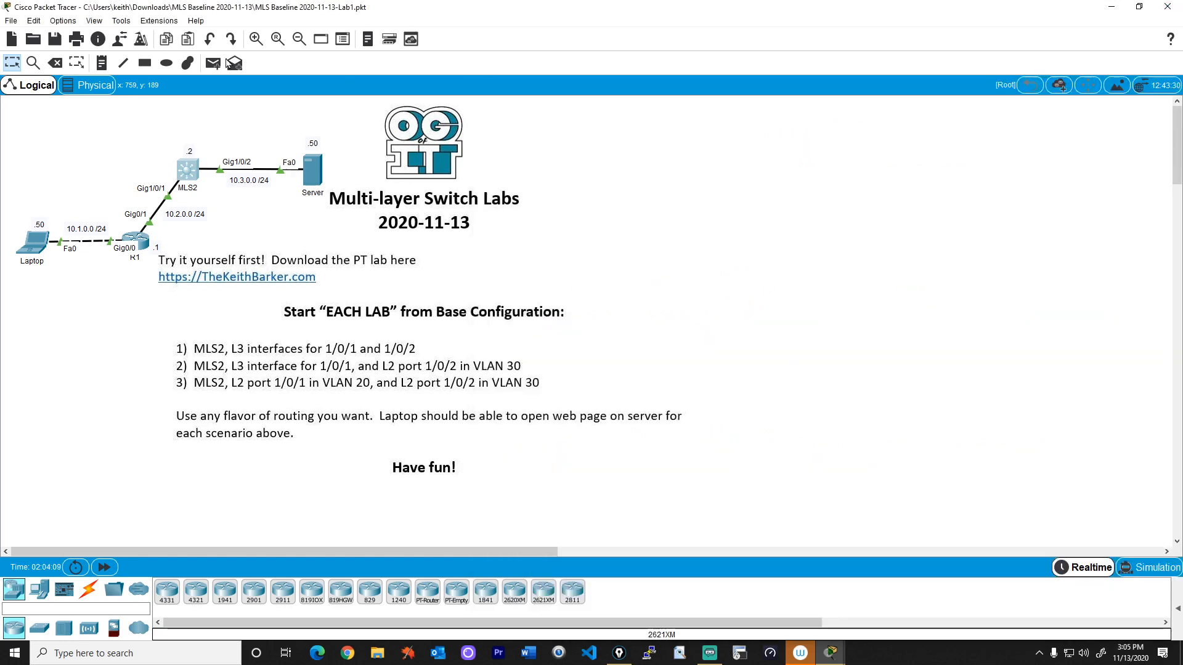
mouse_move(210, 370)
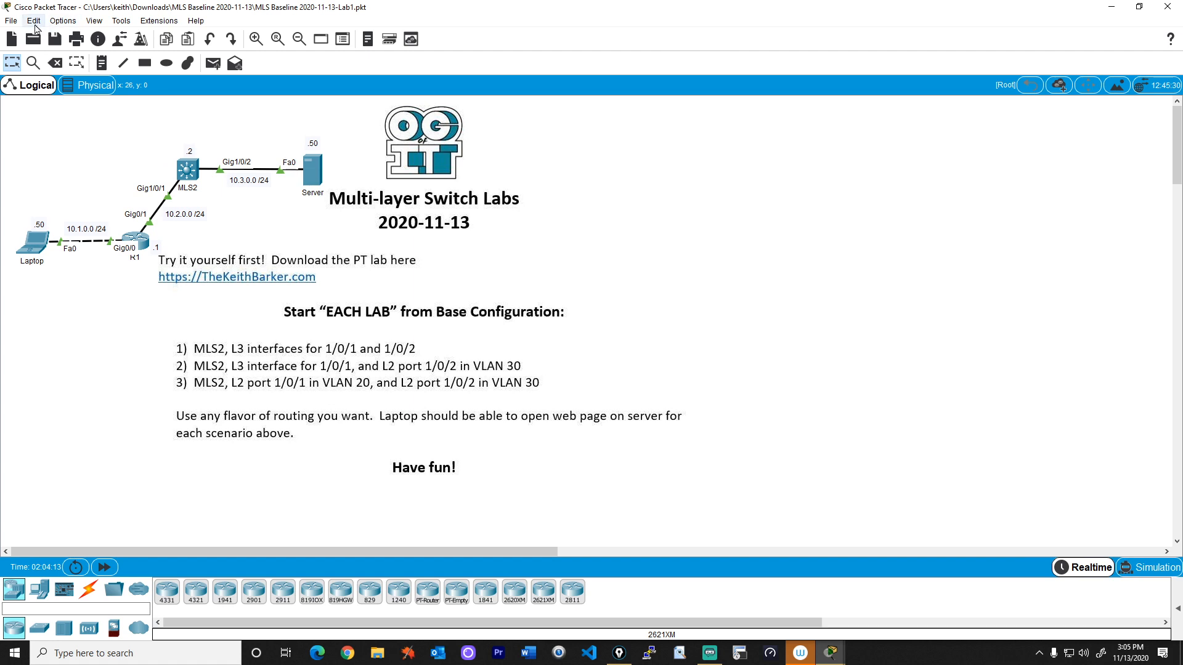
- Start File > Open, dismiss the unsaved-changes prompt, reaching the MLS Baseline 2020-11-13 folder listing
left_click(11, 21)
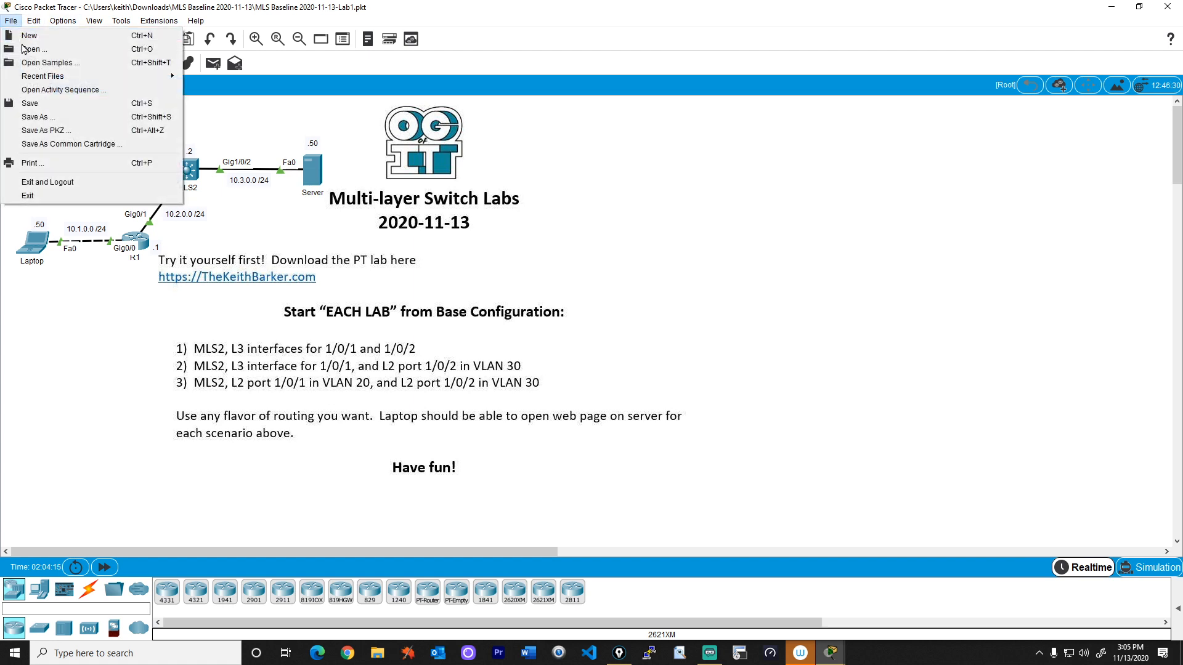
left_click(33, 49)
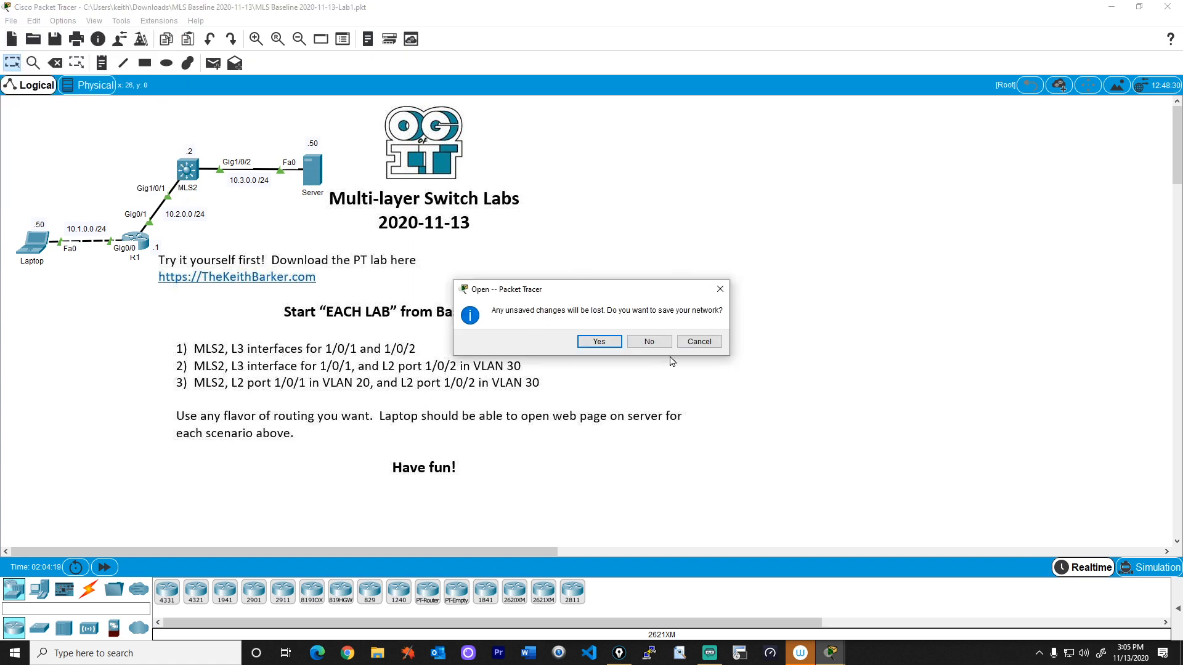
left_click(647, 342)
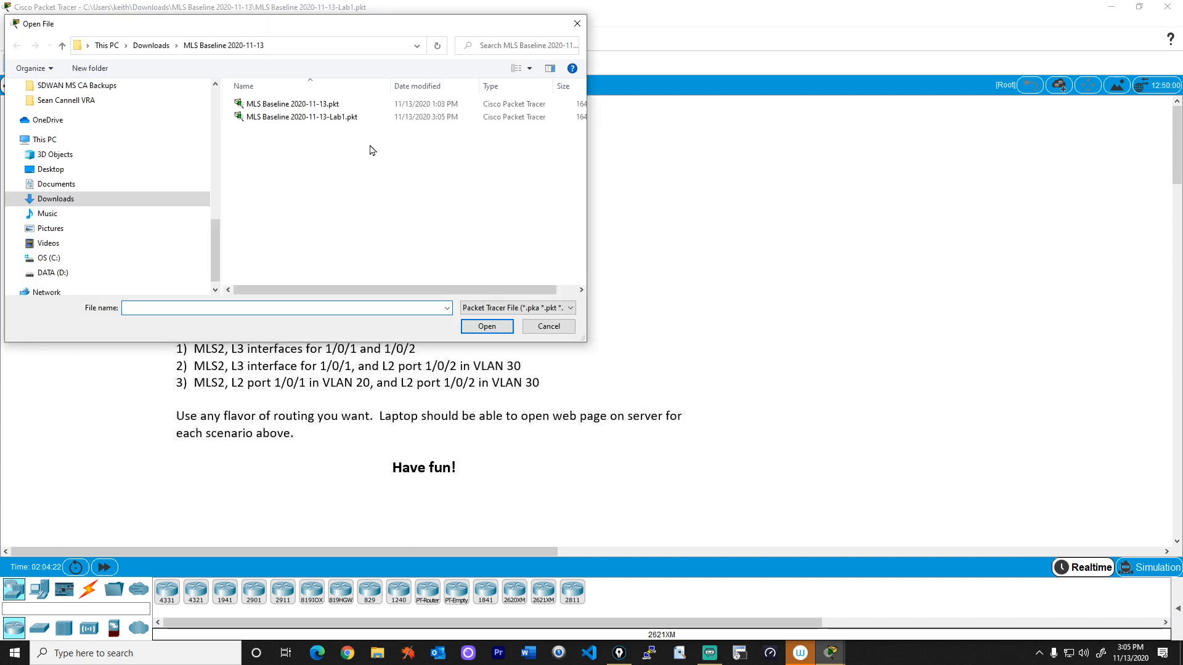